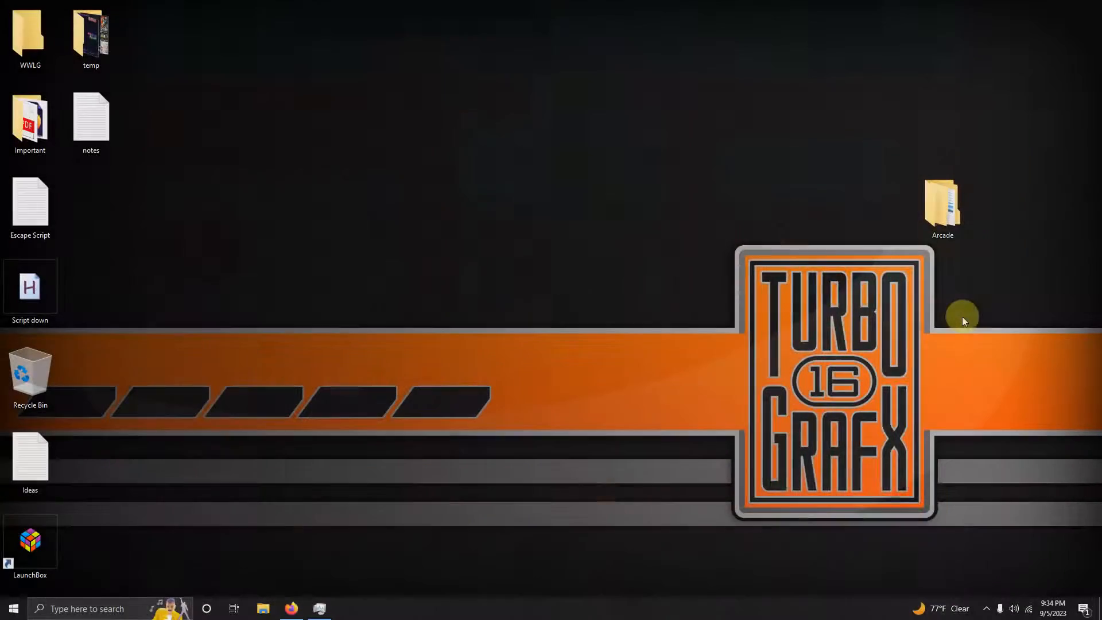
Launch Firefox to reach the Dropbox page for Turbografx 16 Necessities.zip
{"action": "double_click", "coordinate": [941, 204]}
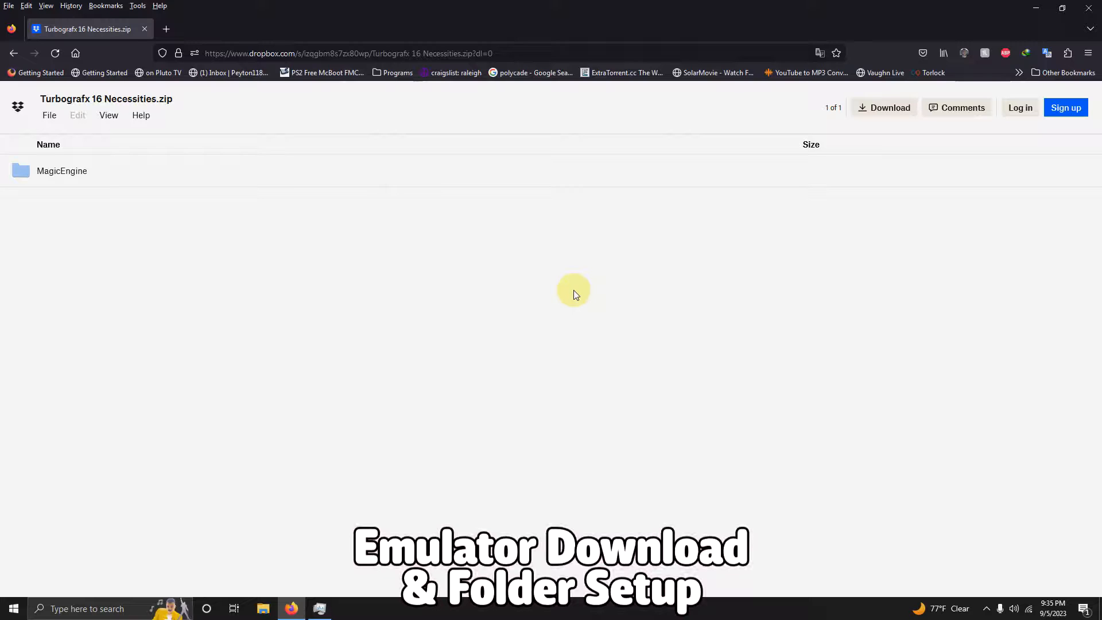
{"action": "mouse_move", "coordinate": [741, 220]}
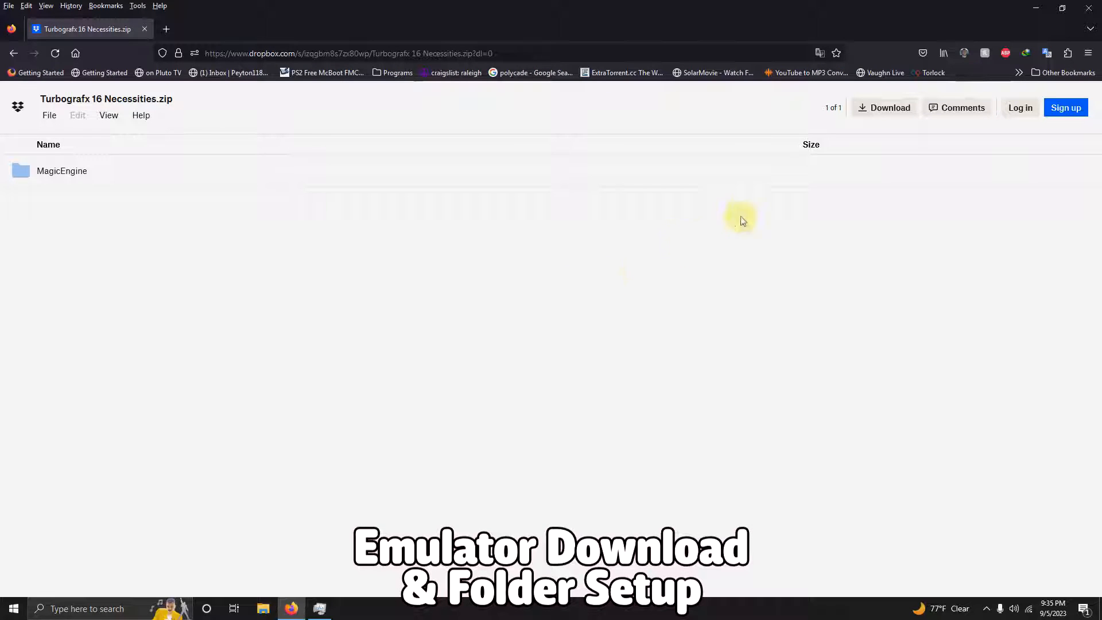
{"action": "mouse_move", "coordinate": [889, 108]}
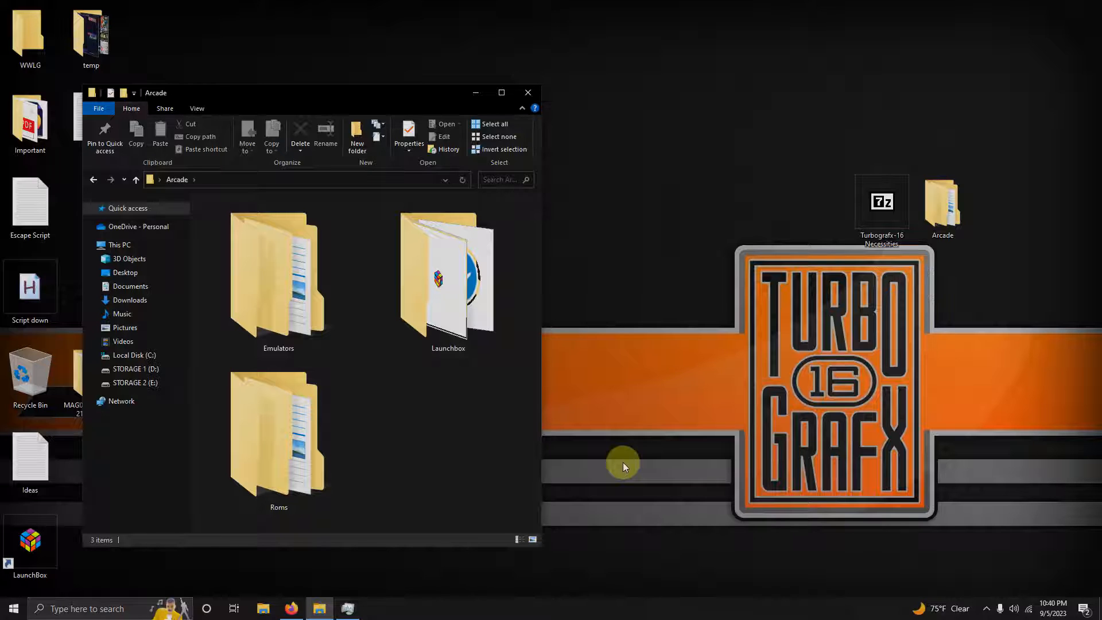
Navigate Arcade > Emulators > MagicEngine and launch the MagicEngine application
{"action": "left_click", "coordinate": [448, 281]}
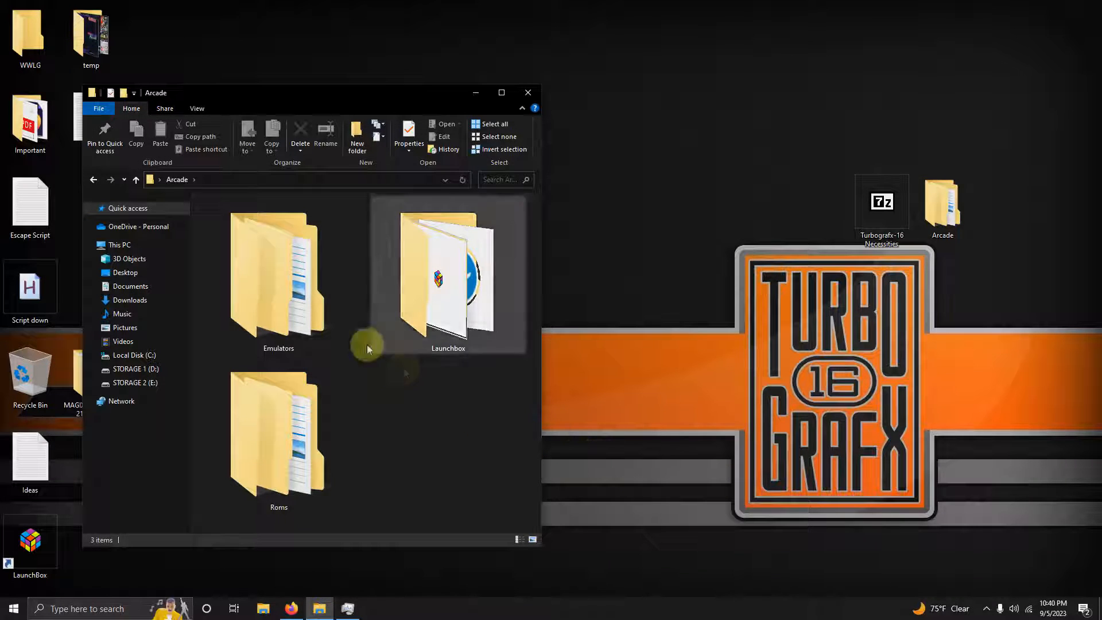
{"action": "double_click", "coordinate": [278, 281]}
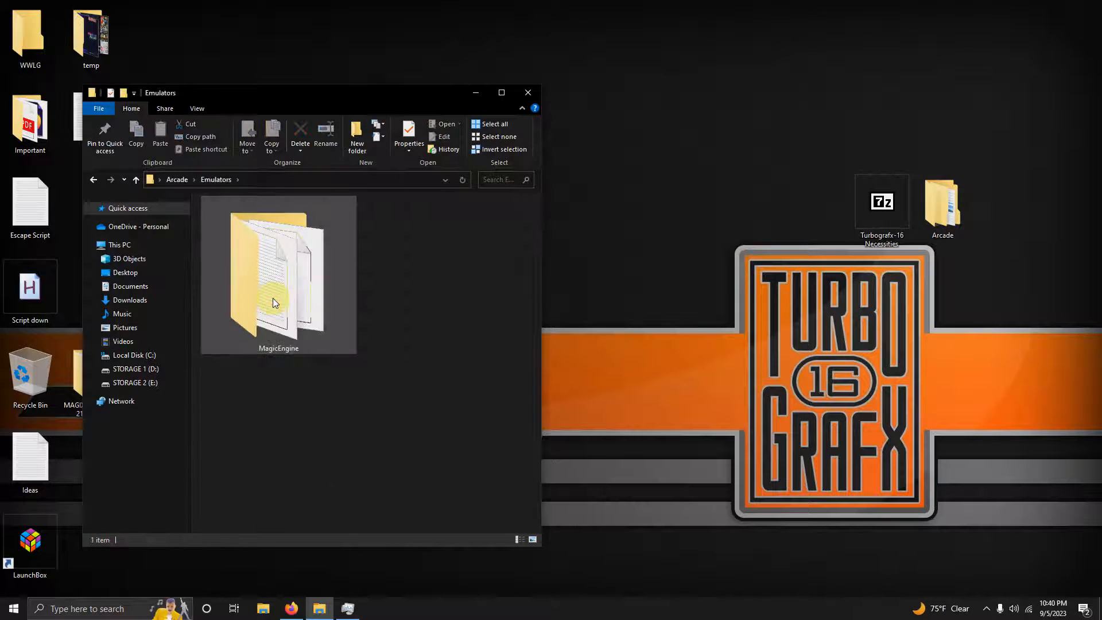
{"action": "double_click", "coordinate": [278, 274]}
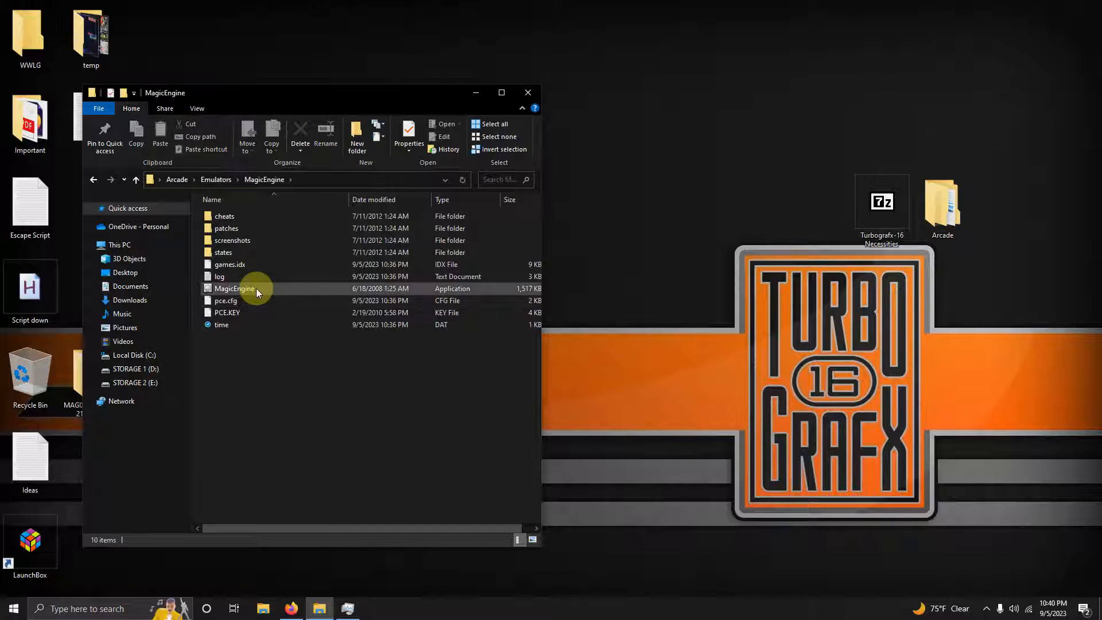
{"action": "left_click", "coordinate": [234, 288]}
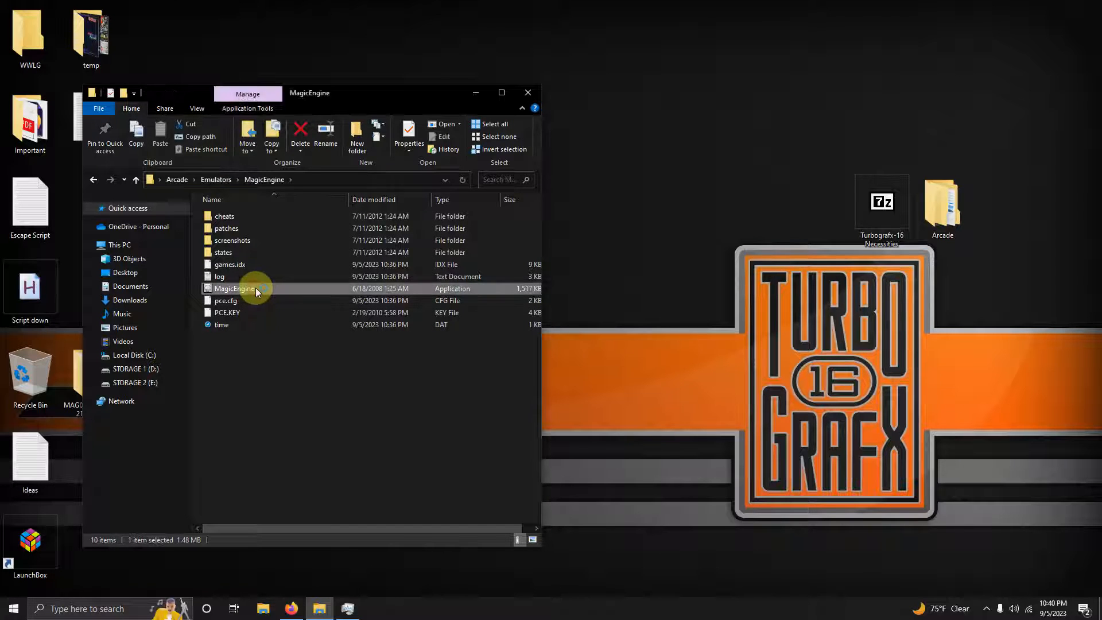
{"action": "double_click", "coordinate": [234, 288]}
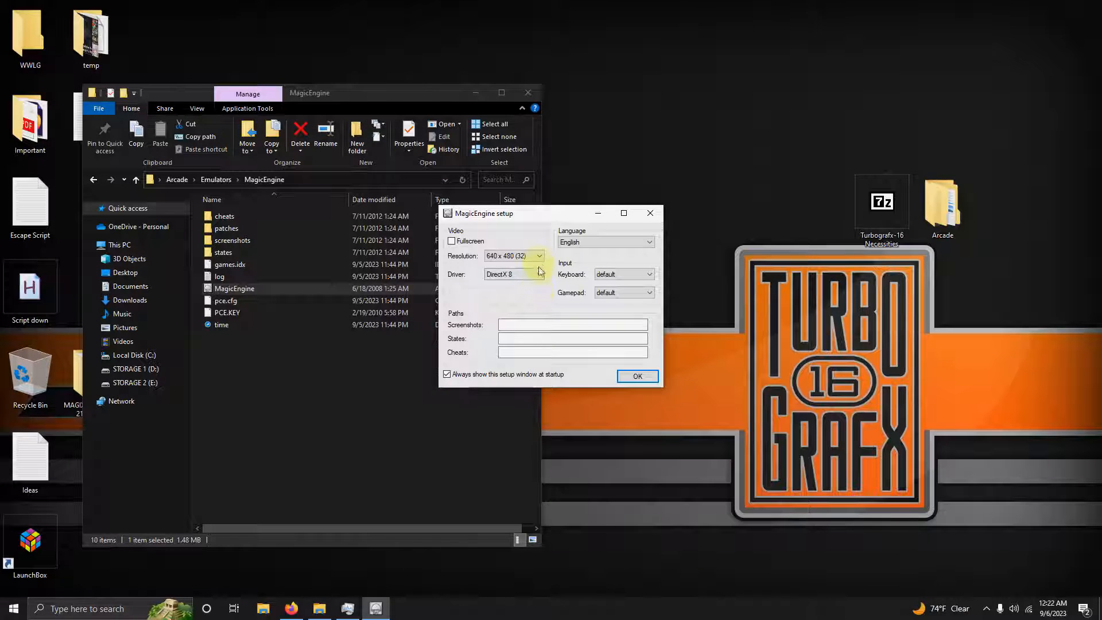
Set MagicEngine to 1280 x 720 resolution with Fullscreen enabled and confirm the setup
{"action": "left_click", "coordinate": [538, 255]}
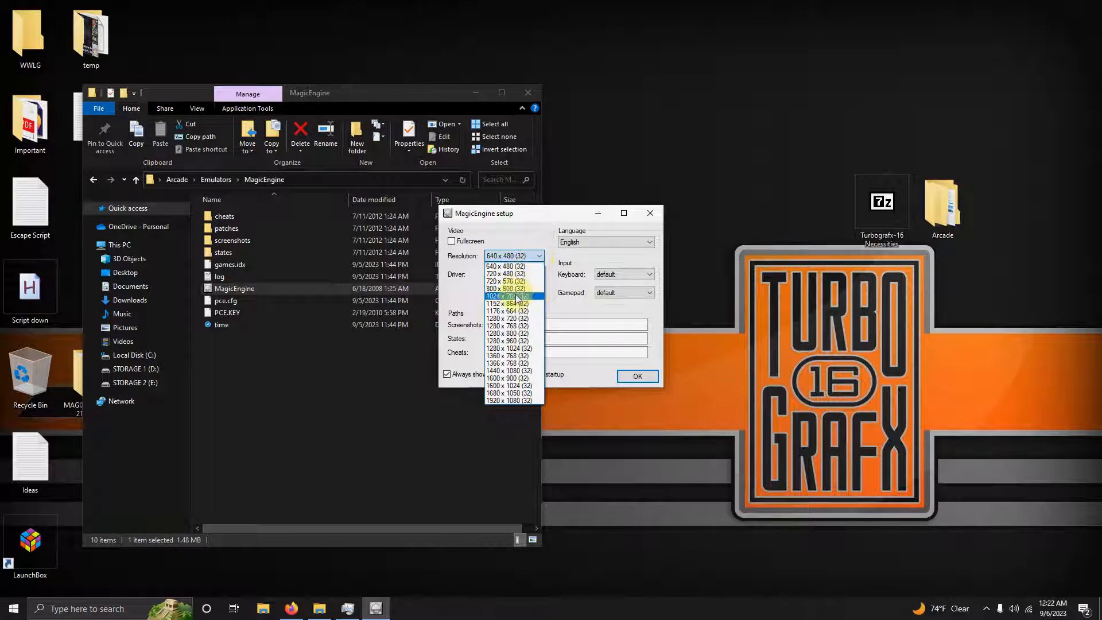
{"action": "left_click", "coordinate": [508, 325]}
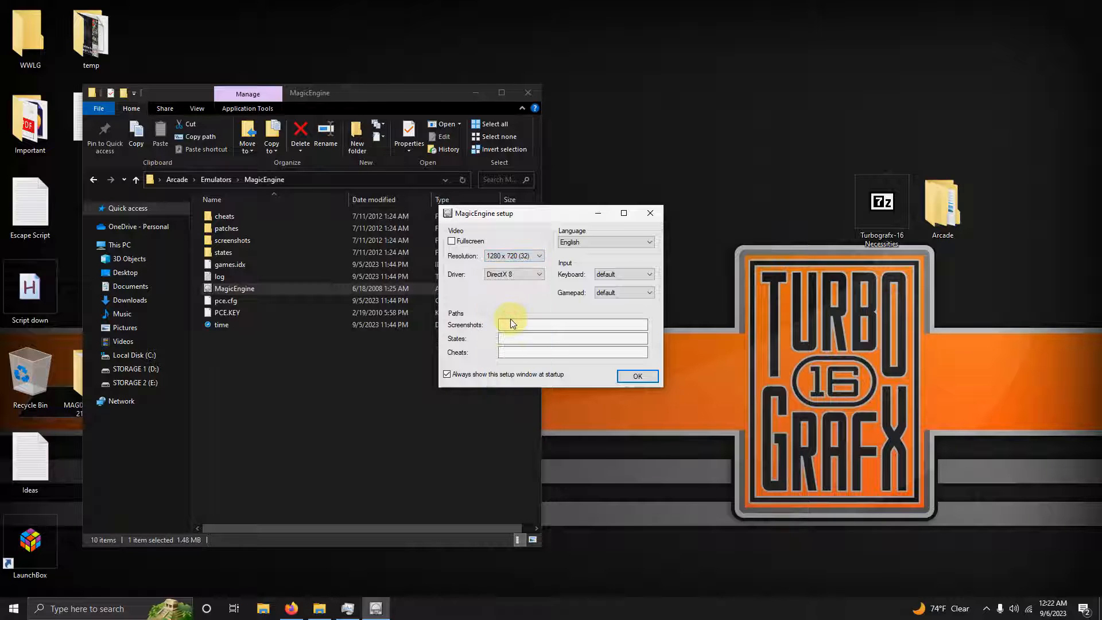
{"action": "left_click", "coordinate": [452, 240]}
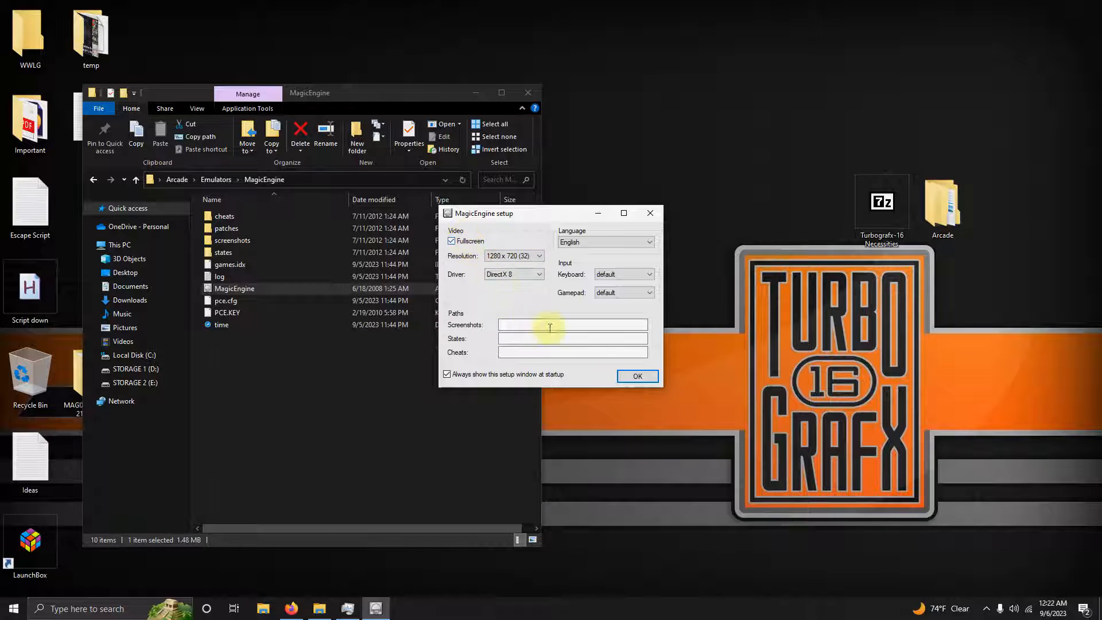
{"action": "left_click", "coordinate": [637, 376]}
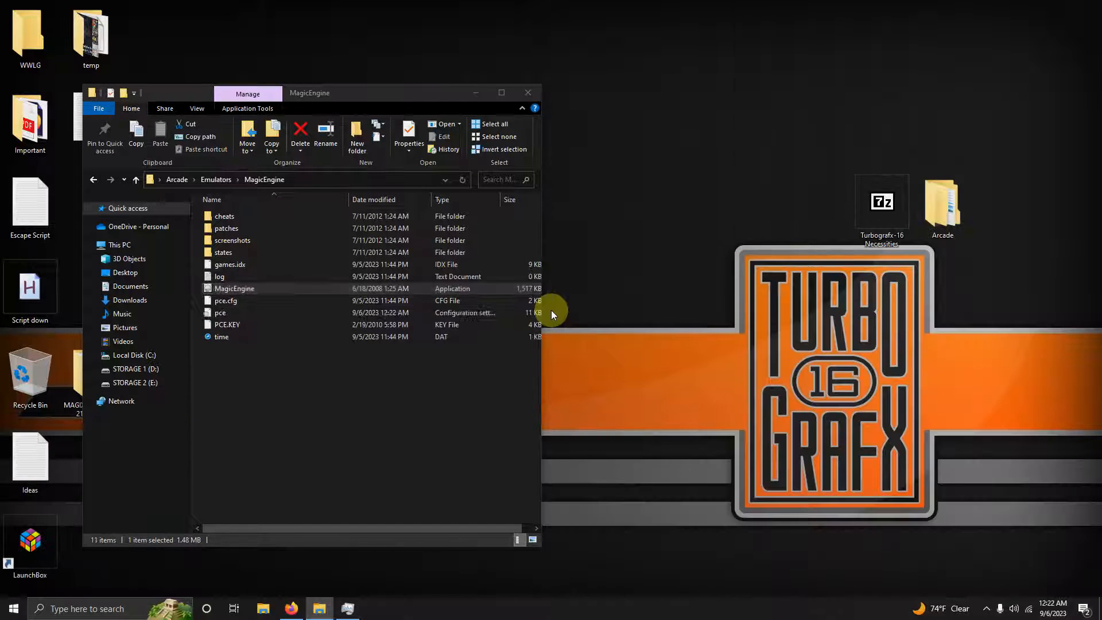
{"action": "mouse_move", "coordinate": [656, 337]}
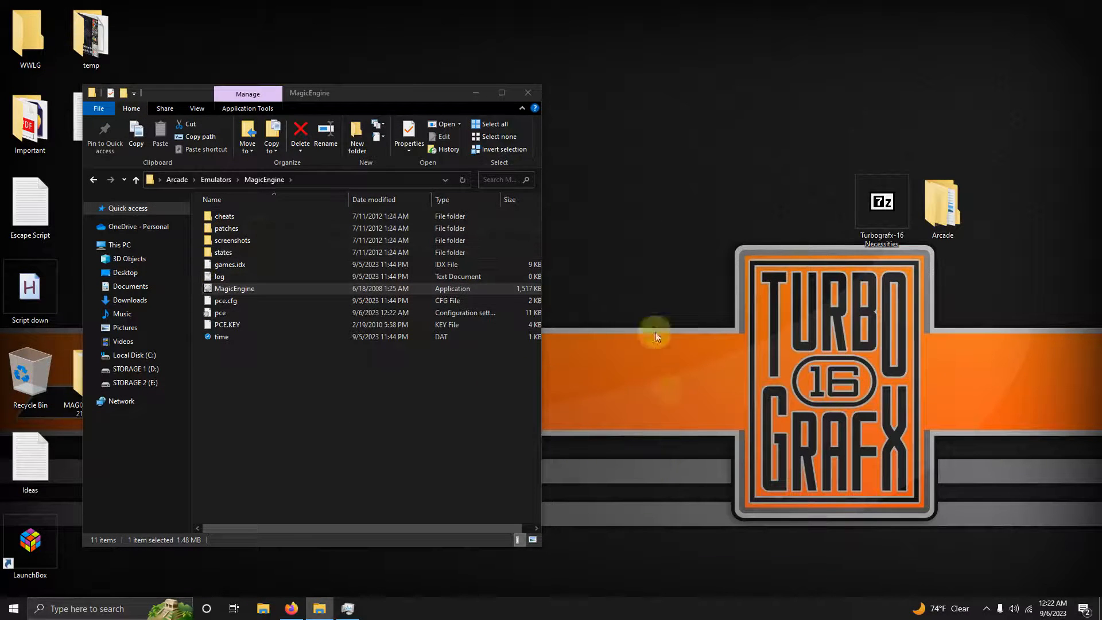
End the MagicEngine (32 bit) process in Task Manager and close Task Manager
{"action": "left_click", "coordinate": [351, 609]}
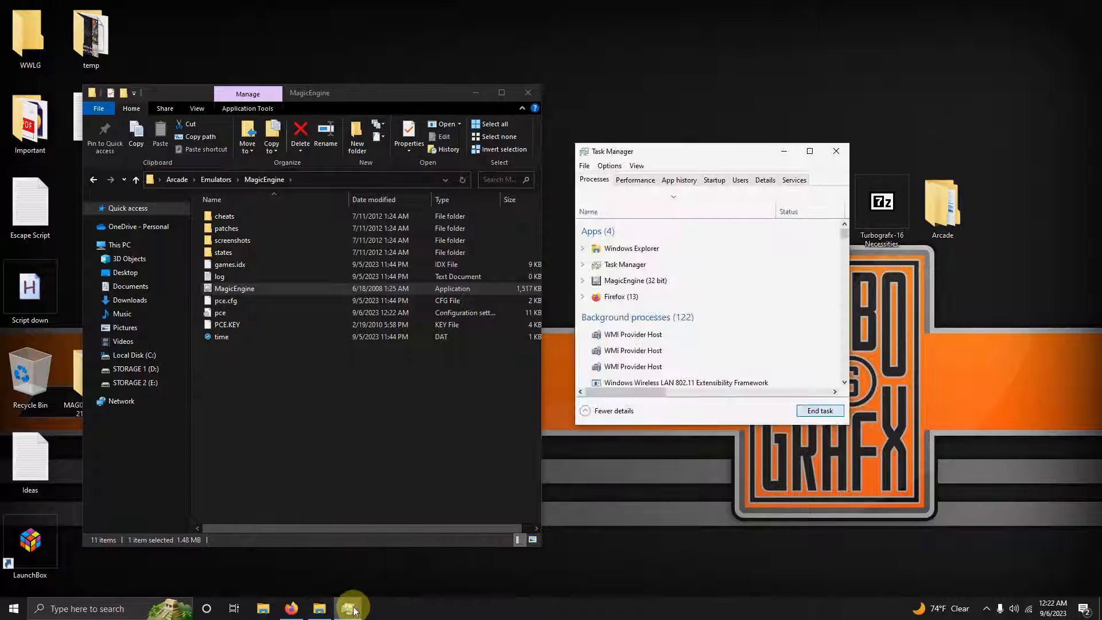
{"action": "left_click", "coordinate": [635, 280]}
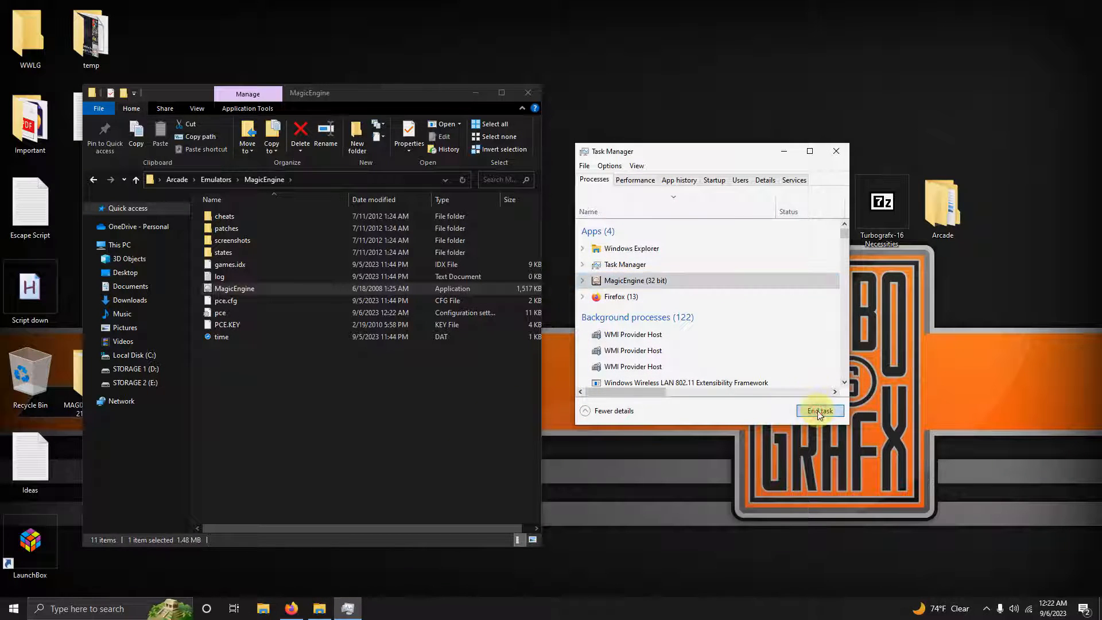
{"action": "left_click", "coordinate": [820, 411]}
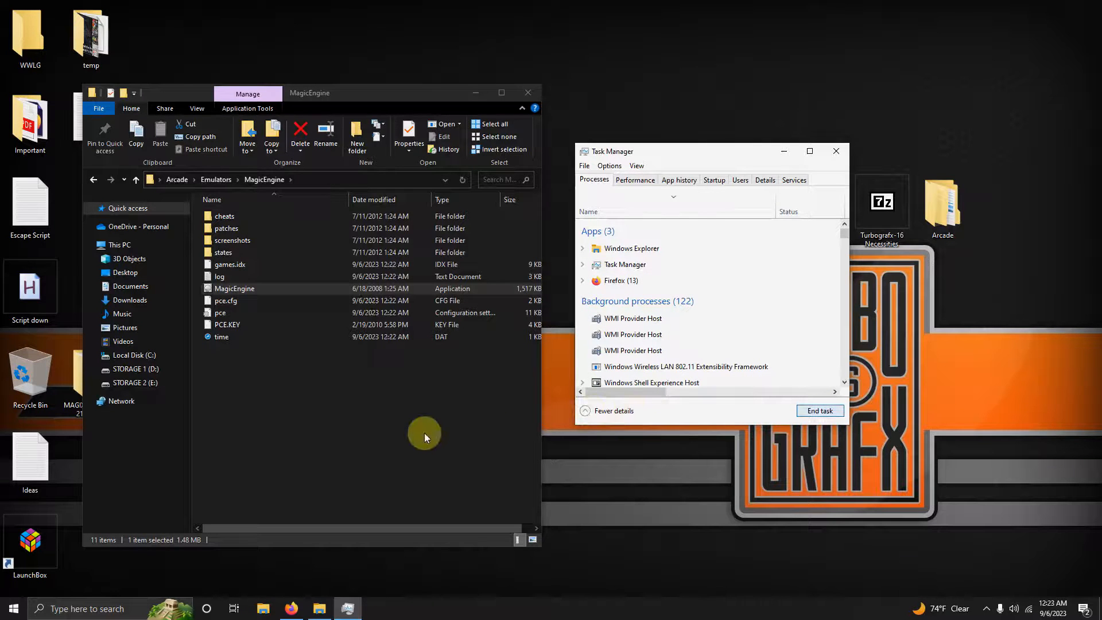
{"action": "left_click", "coordinate": [836, 152]}
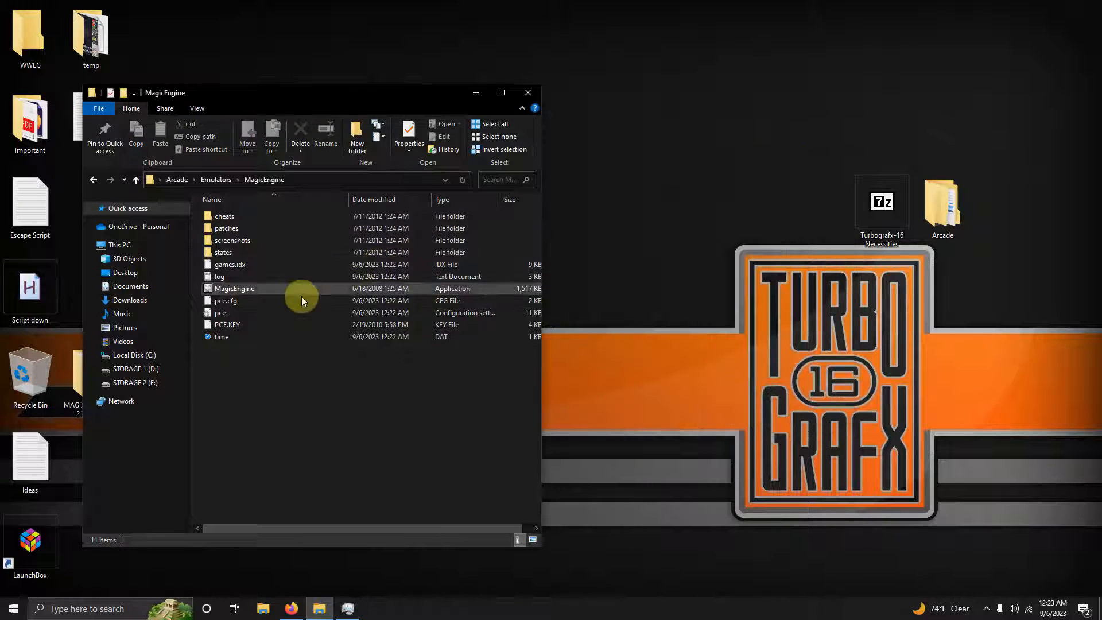
Relaunch MagicEngine with resolution 1920 x 1080 fullscreen and start the emulator
{"action": "double_click", "coordinate": [234, 288]}
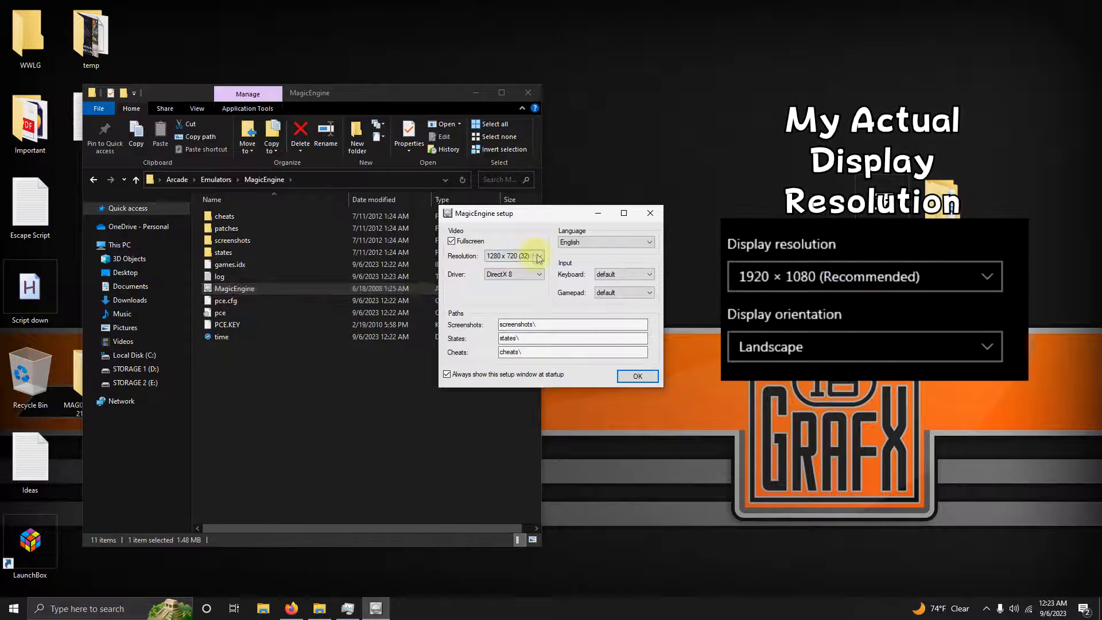
{"action": "left_click", "coordinate": [540, 254]}
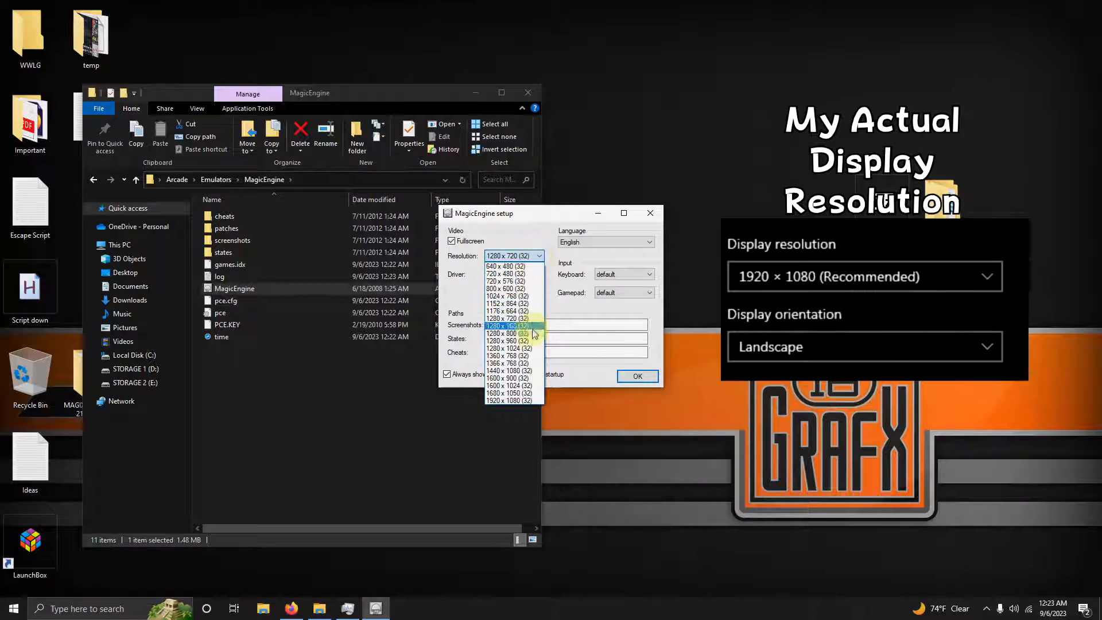
{"action": "left_click", "coordinate": [507, 400]}
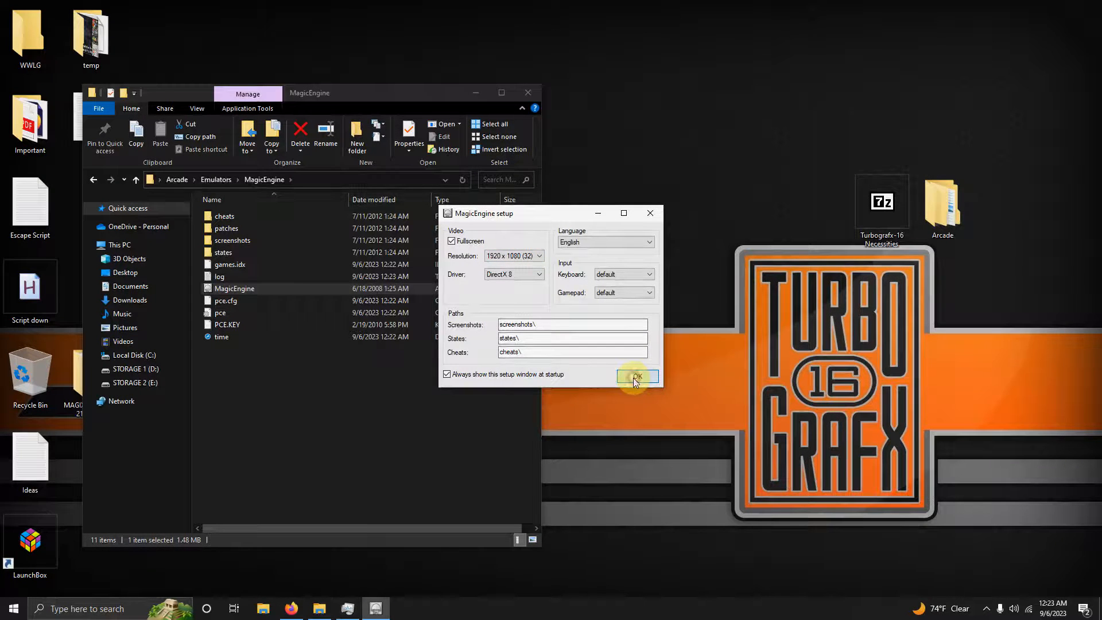
{"action": "left_click", "coordinate": [636, 377]}
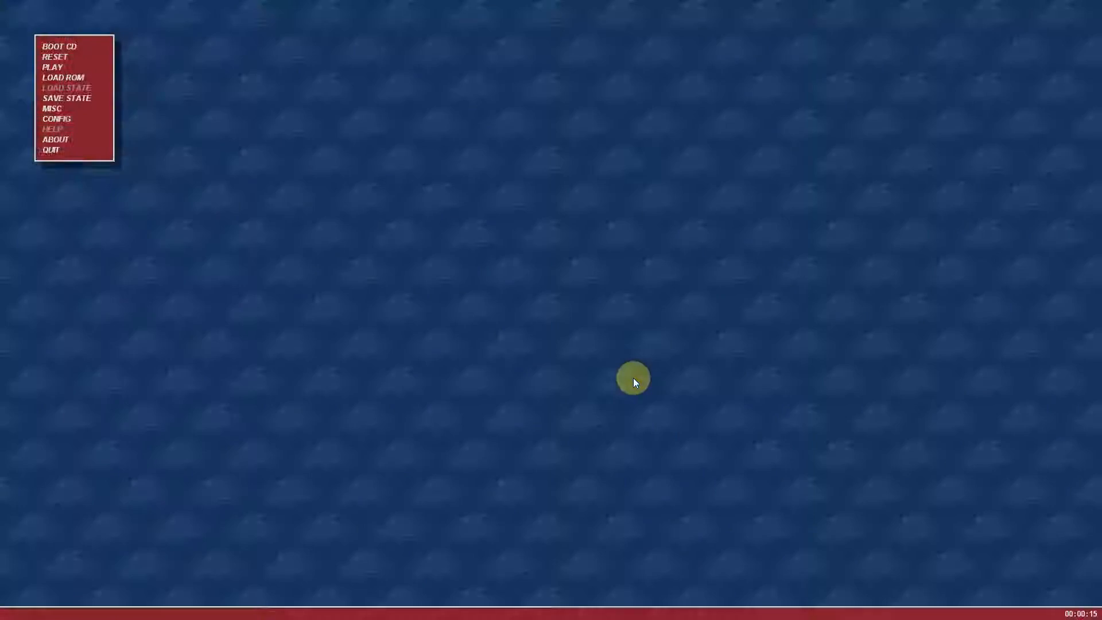
{"action": "mouse_move", "coordinate": [574, 181]}
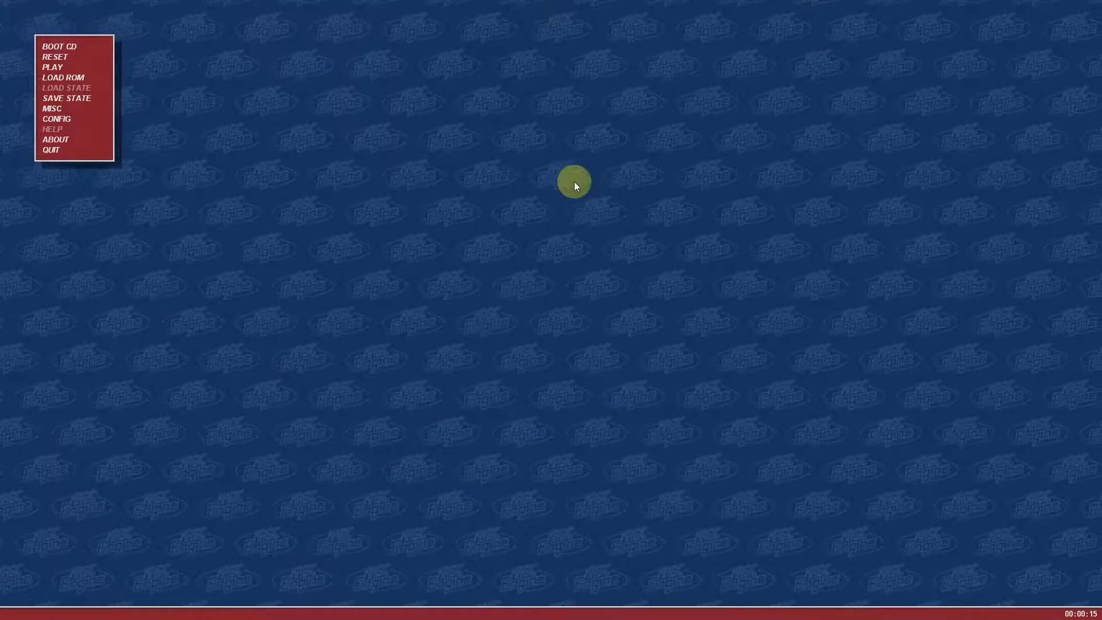
{"action": "mouse_move", "coordinate": [64, 152]}
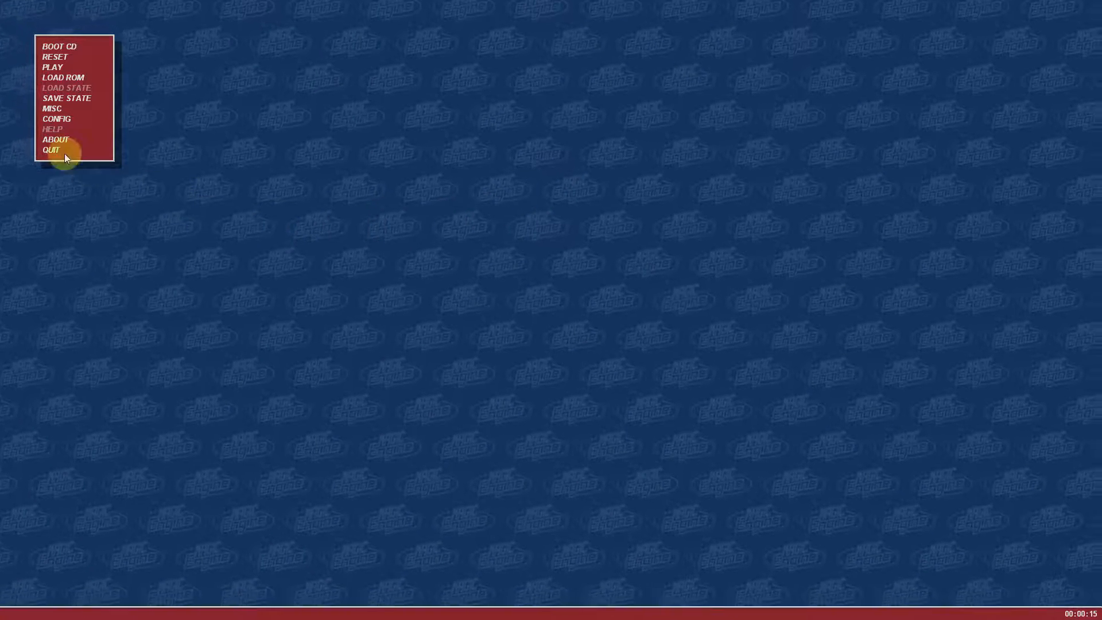
{"action": "left_click", "coordinate": [48, 151]}
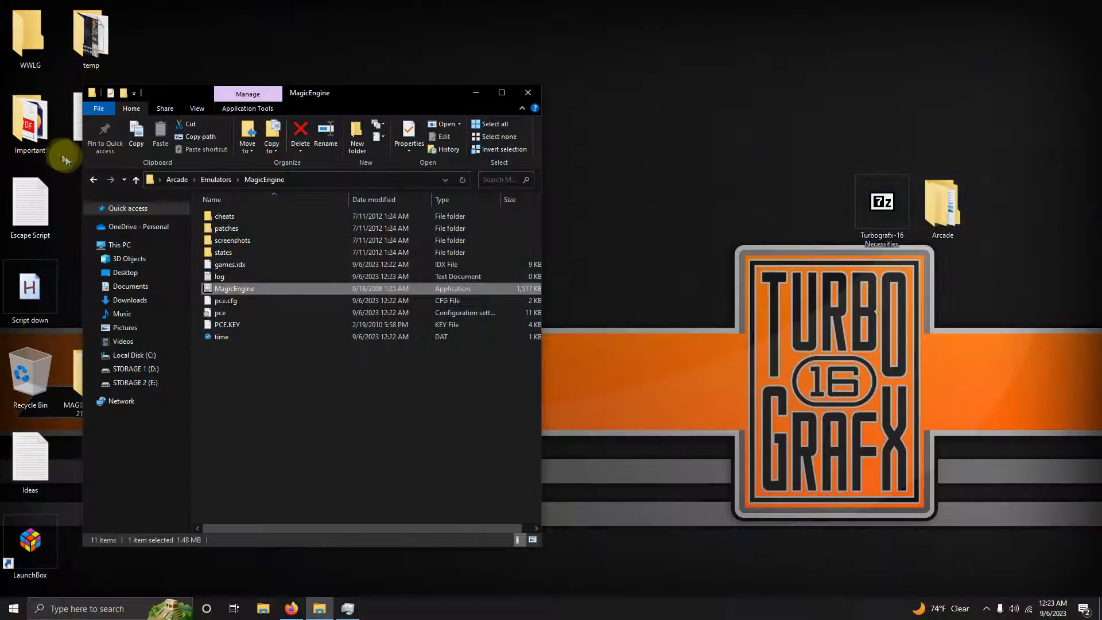
Relaunch MagicEngine with 'Always show this setup window at startup' unchecked and start it fullscreen
{"action": "left_click", "coordinate": [361, 383]}
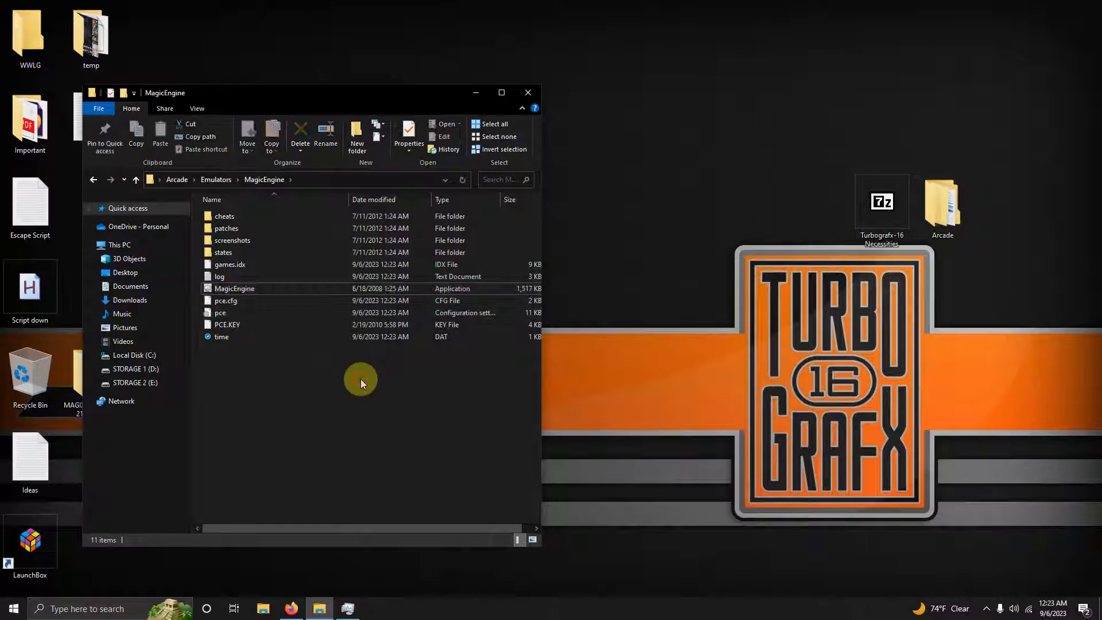
{"action": "left_click", "coordinate": [235, 288]}
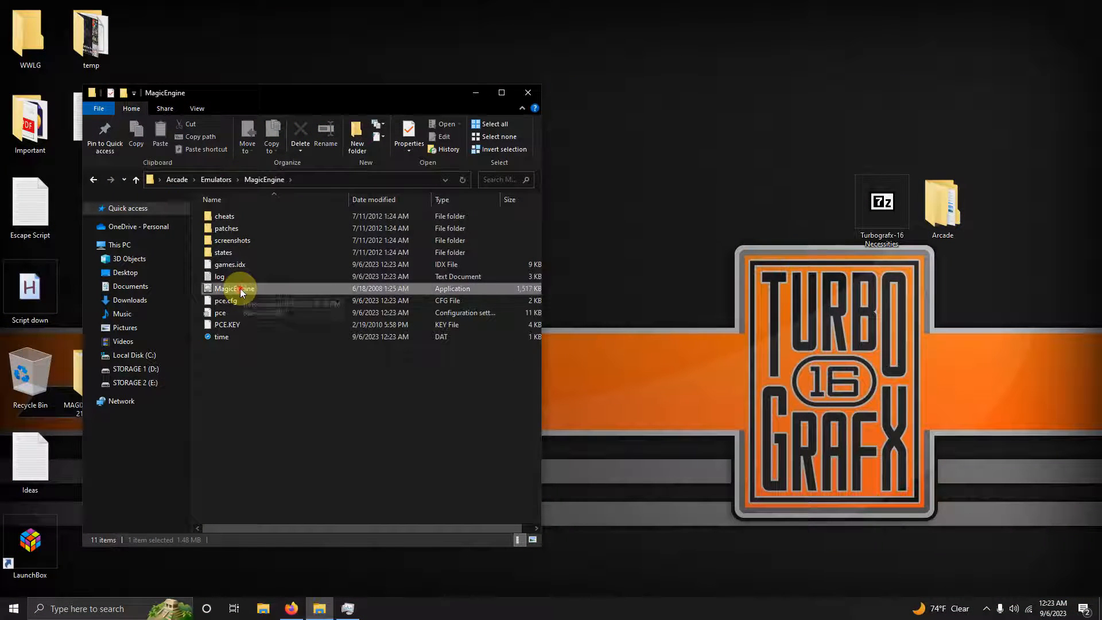
{"action": "double_click", "coordinate": [235, 288]}
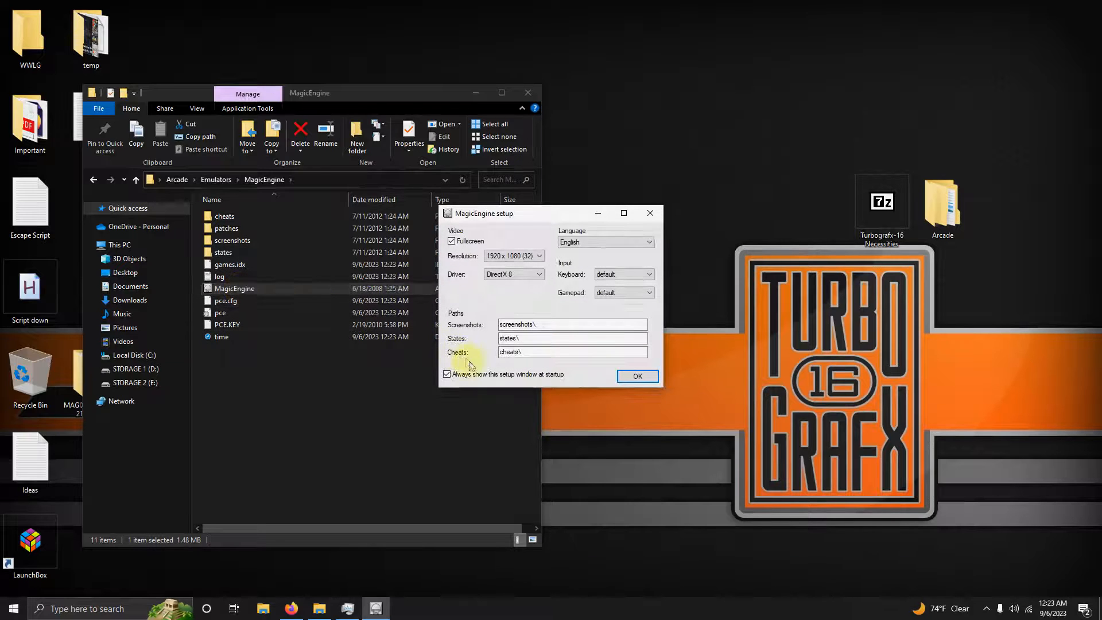
{"action": "left_click", "coordinate": [446, 374]}
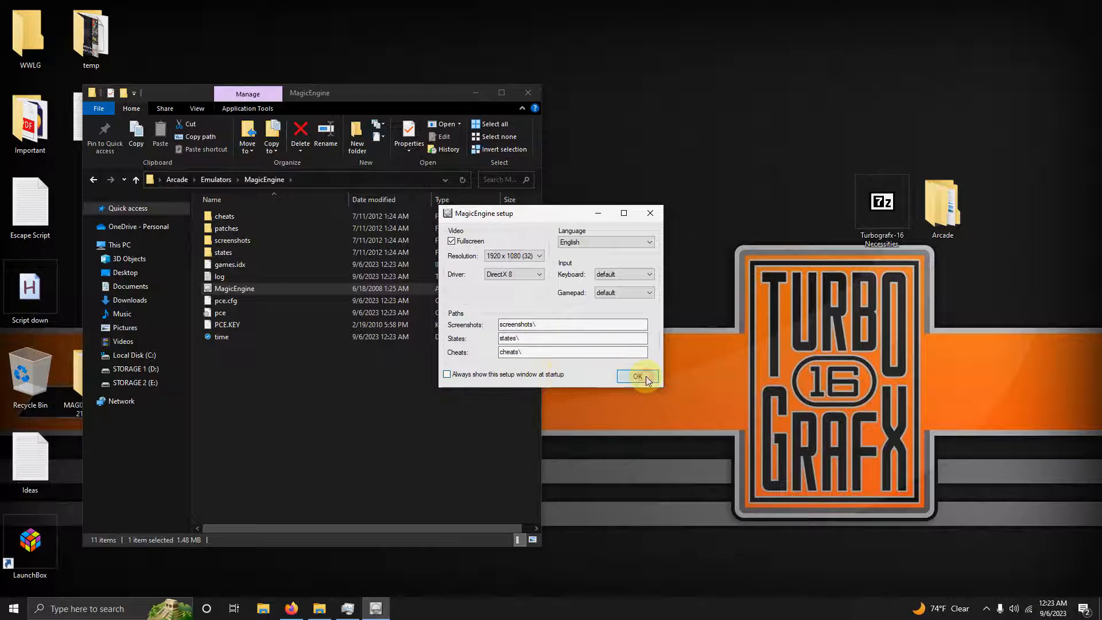
{"action": "left_click", "coordinate": [637, 376]}
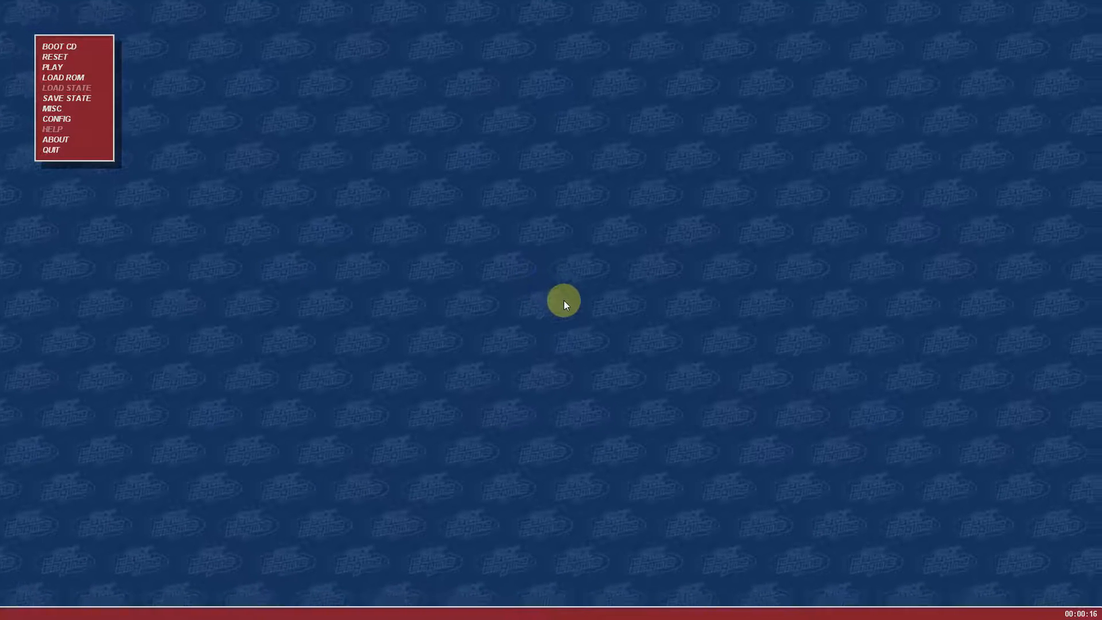
{"action": "mouse_move", "coordinate": [354, 248]}
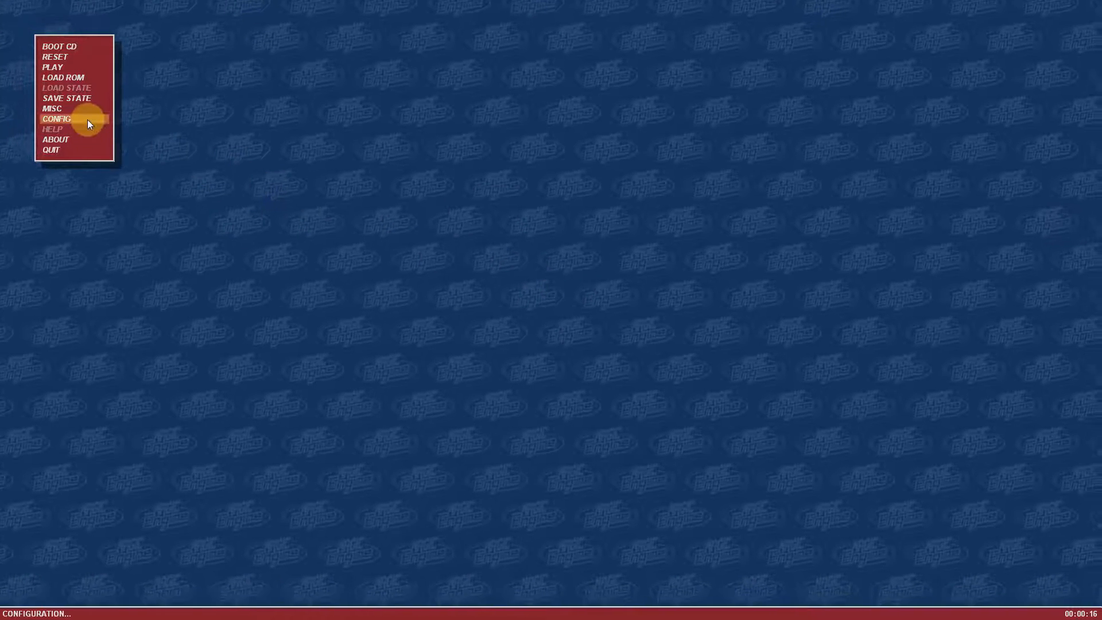
{"action": "left_click", "coordinate": [56, 118]}
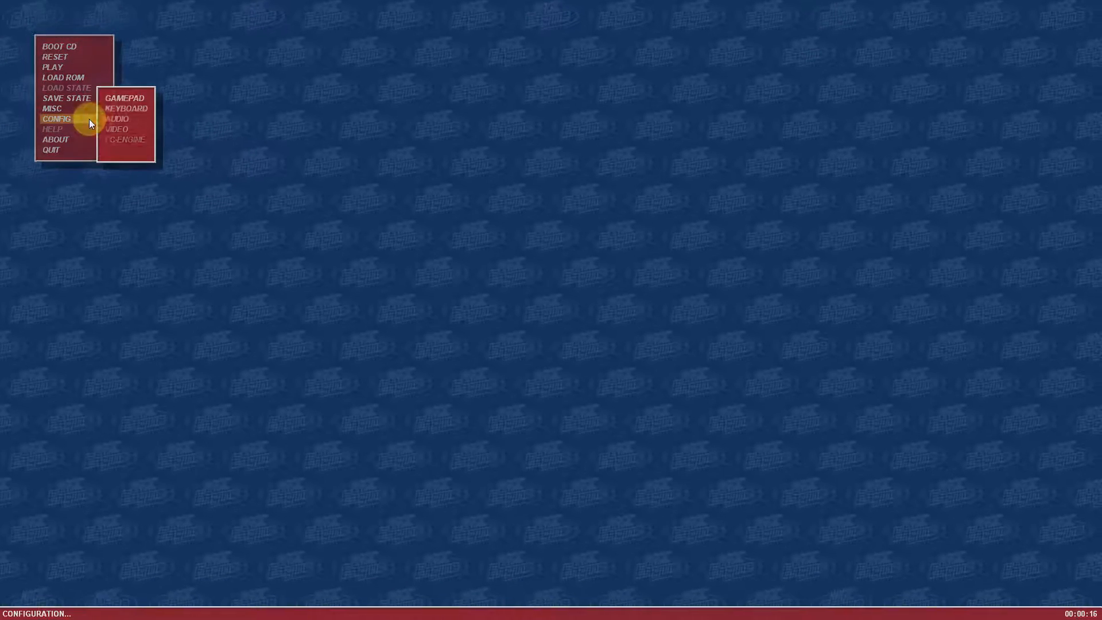
{"action": "left_click", "coordinate": [123, 97]}
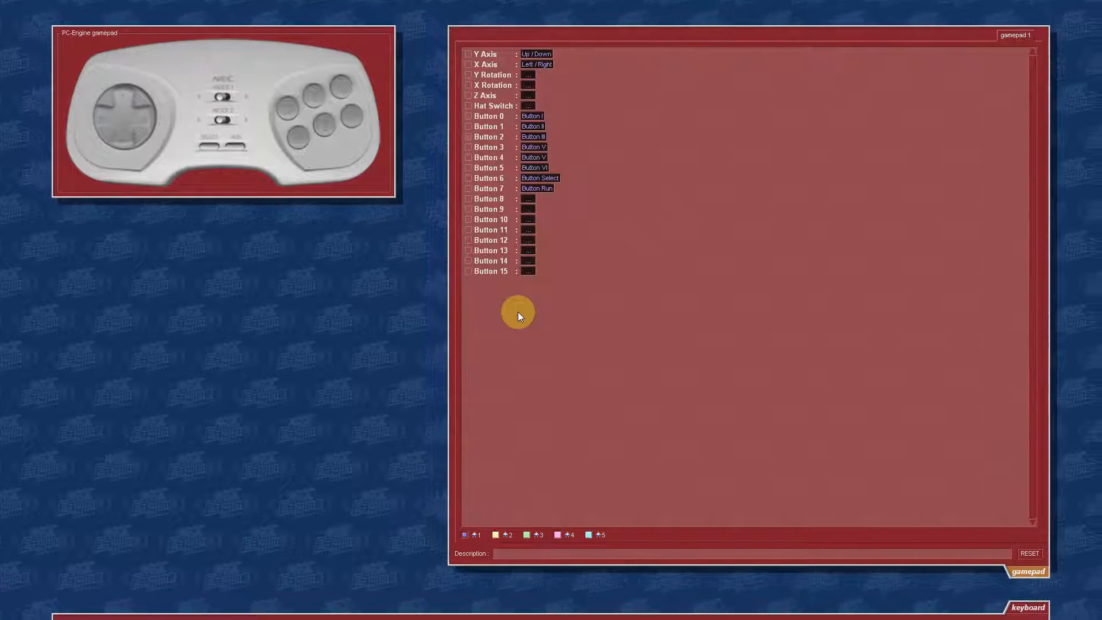
{"action": "left_click", "coordinate": [531, 126]}
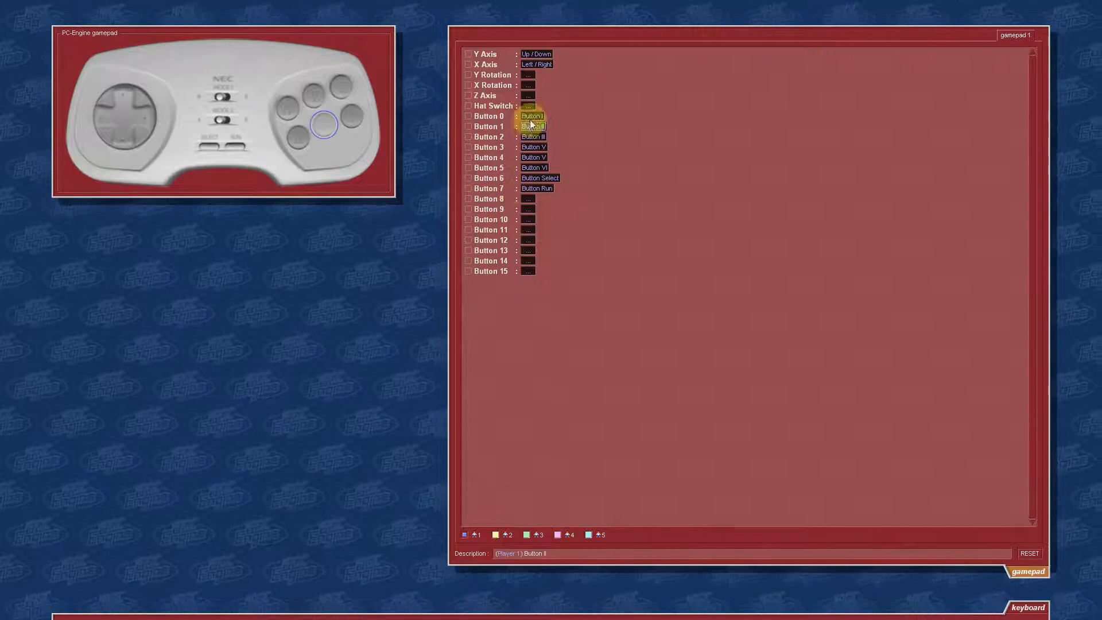
{"action": "left_click", "coordinate": [532, 127]}
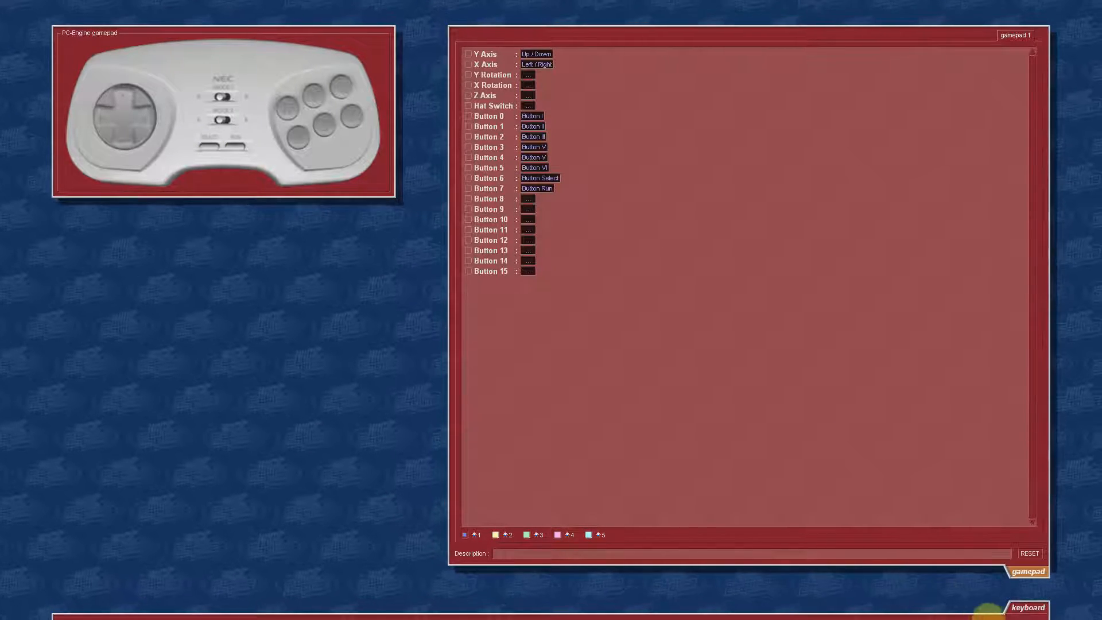
{"action": "left_click", "coordinate": [1026, 609]}
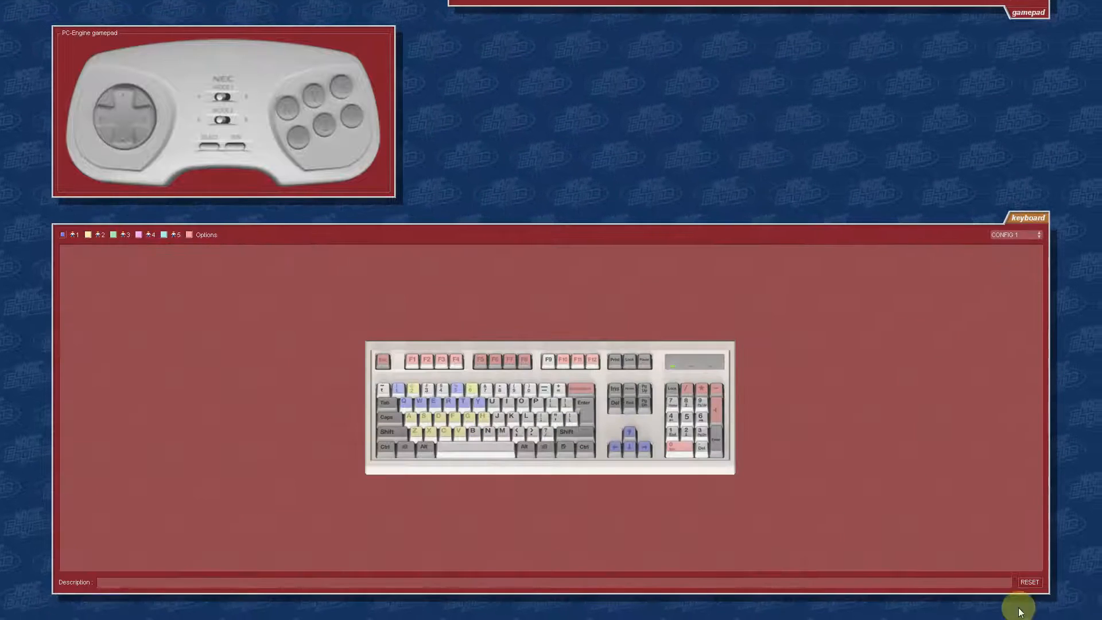
{"action": "left_click", "coordinate": [407, 426]}
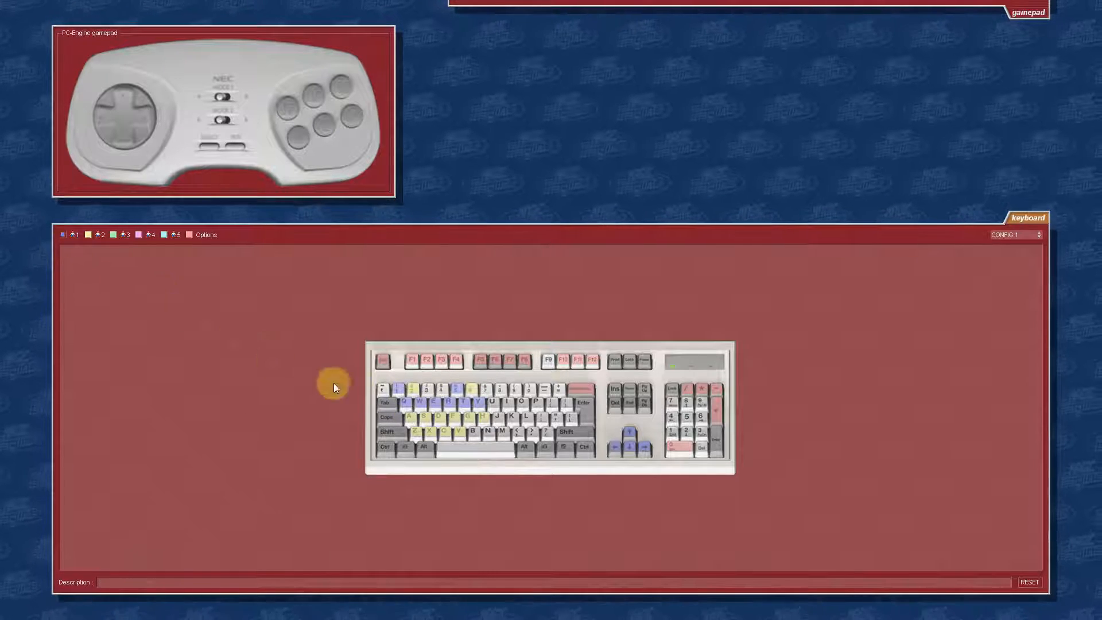
{"action": "left_click", "coordinate": [455, 437]}
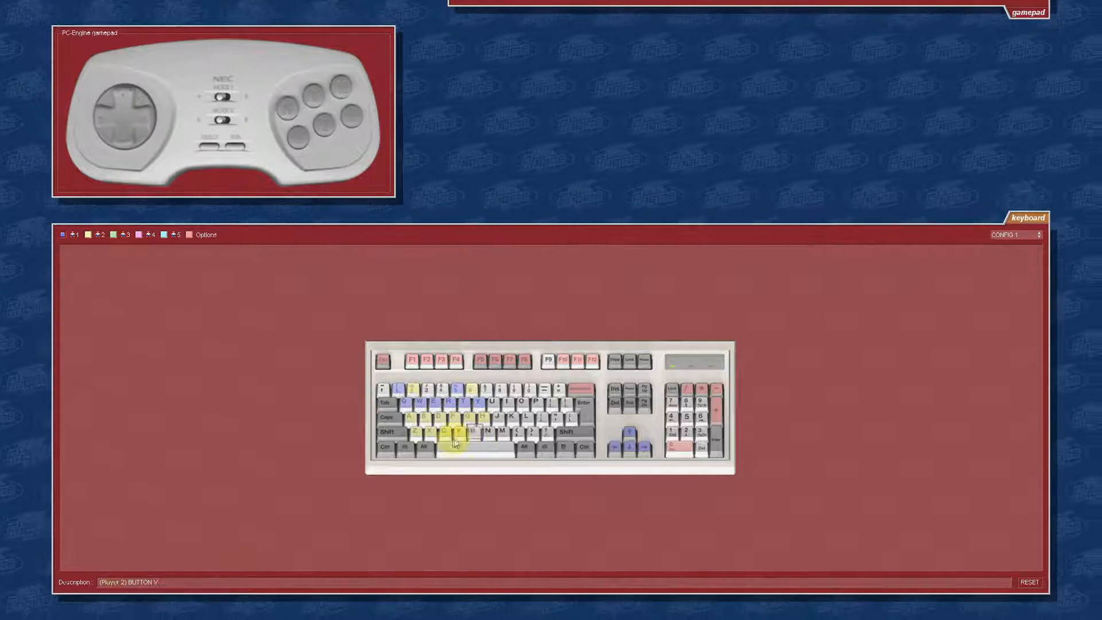
{"action": "left_click", "coordinate": [411, 415]}
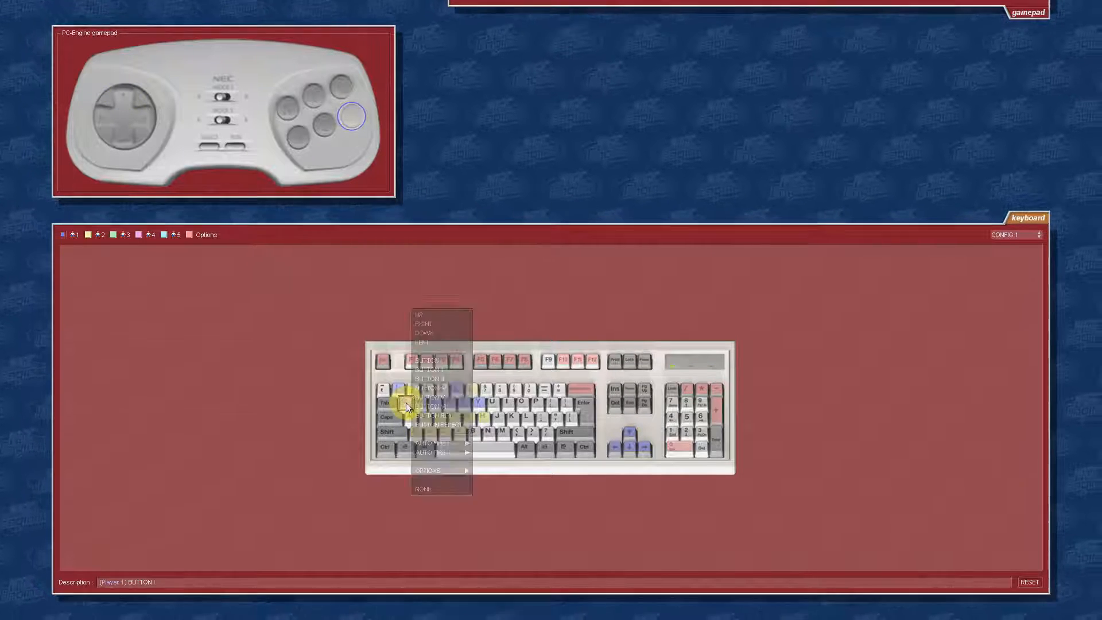
{"action": "mouse_move", "coordinate": [432, 415]}
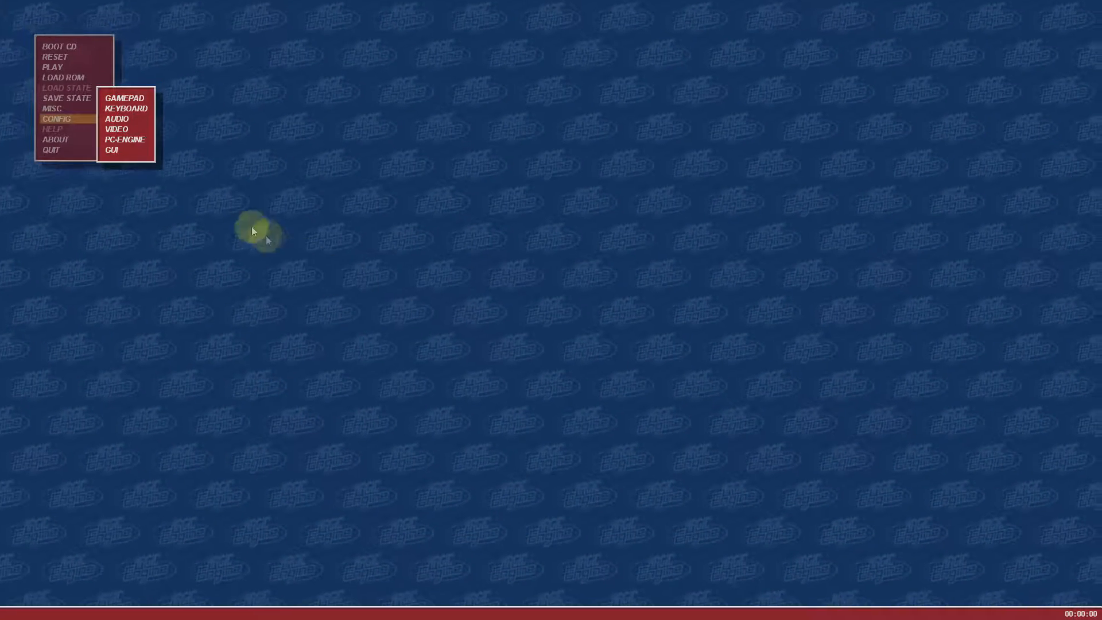
Set CONFIG > VIDEO zoom to FULLSCREEN, then quit MagicEngine
{"action": "left_click", "coordinate": [117, 130]}
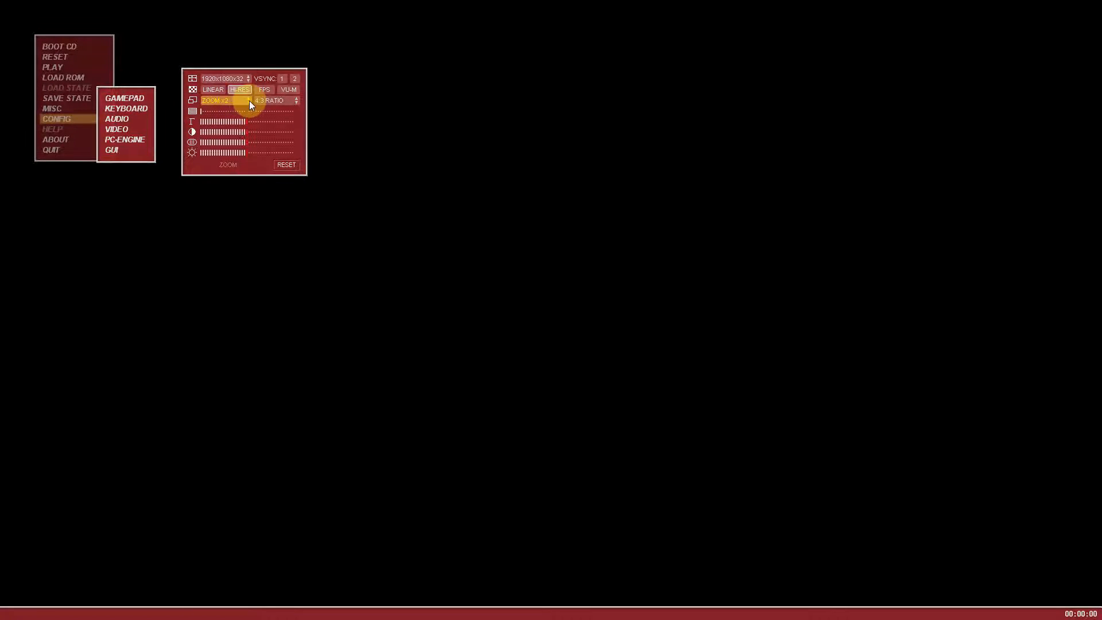
{"action": "left_click", "coordinate": [222, 100]}
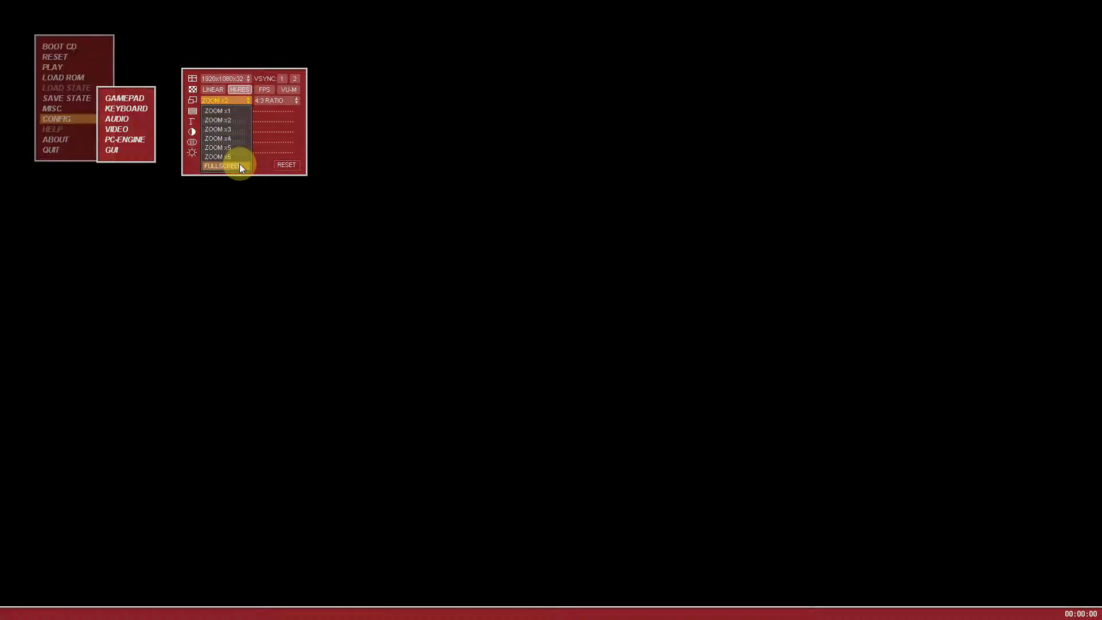
{"action": "left_click", "coordinate": [219, 165]}
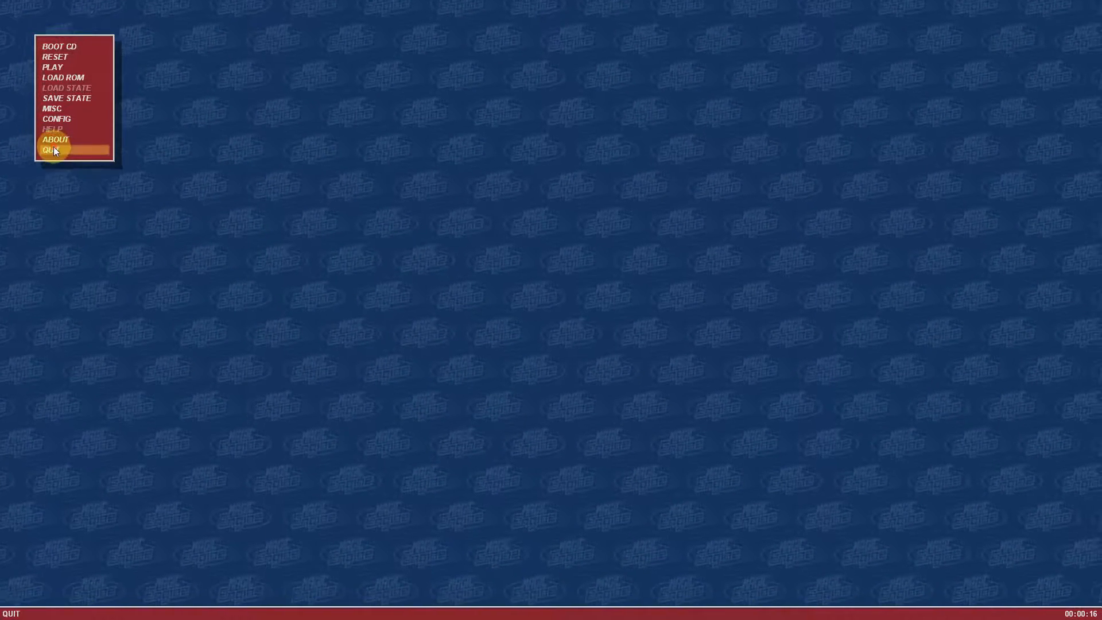
{"action": "left_click", "coordinate": [53, 149]}
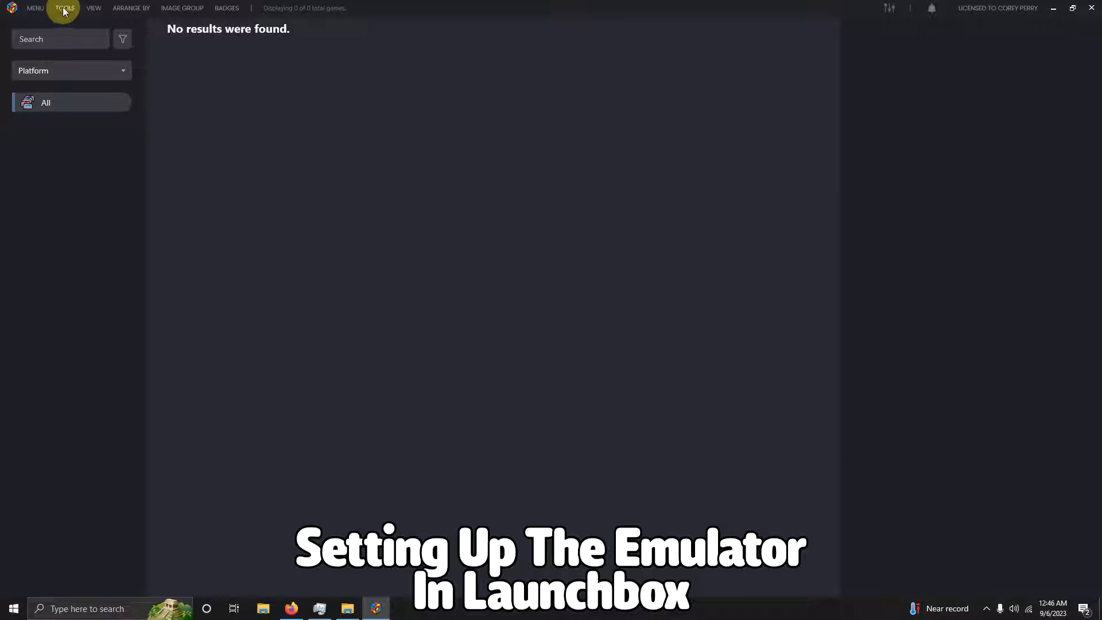
Start a new LaunchBox emulator entry named MagicEngine via Tools > Manage Emulators
{"action": "left_click", "coordinate": [64, 8]}
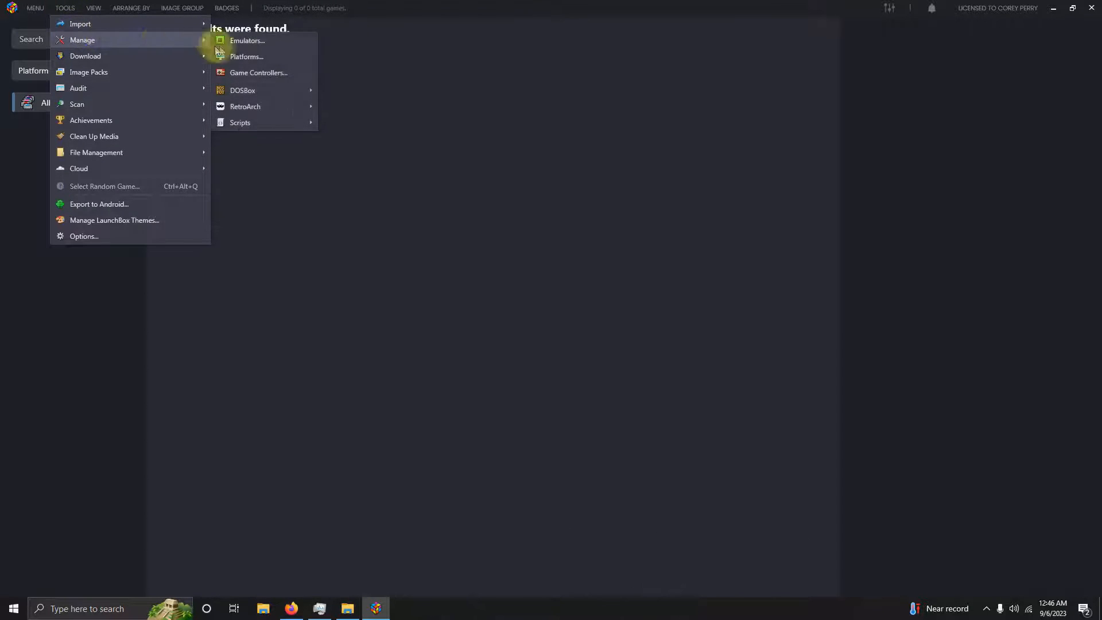
{"action": "left_click", "coordinate": [247, 40]}
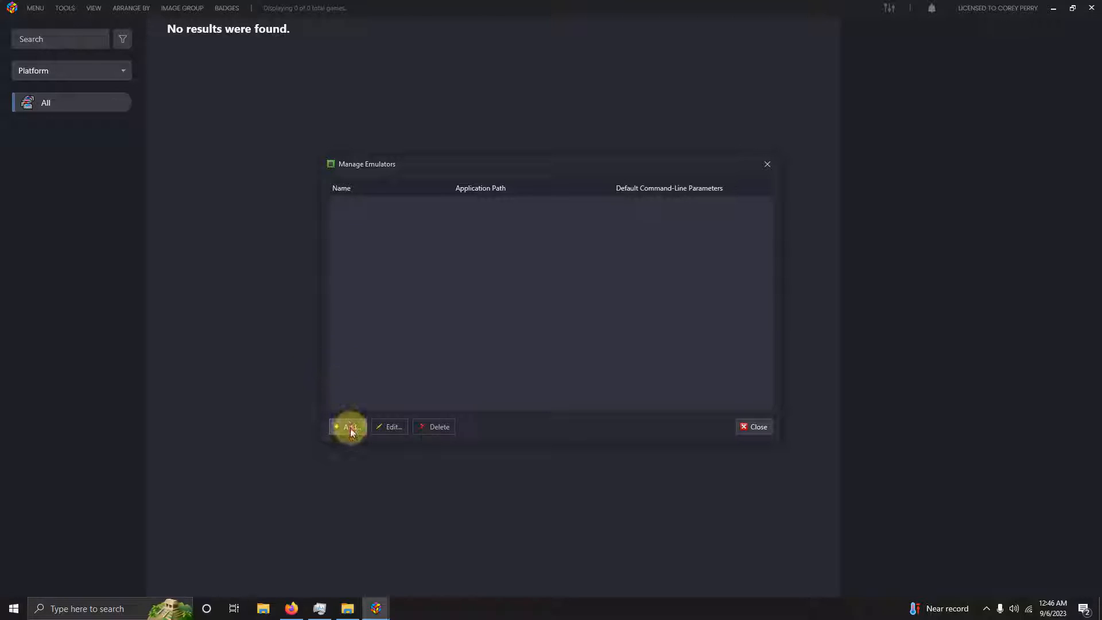
{"action": "left_click", "coordinate": [348, 427]}
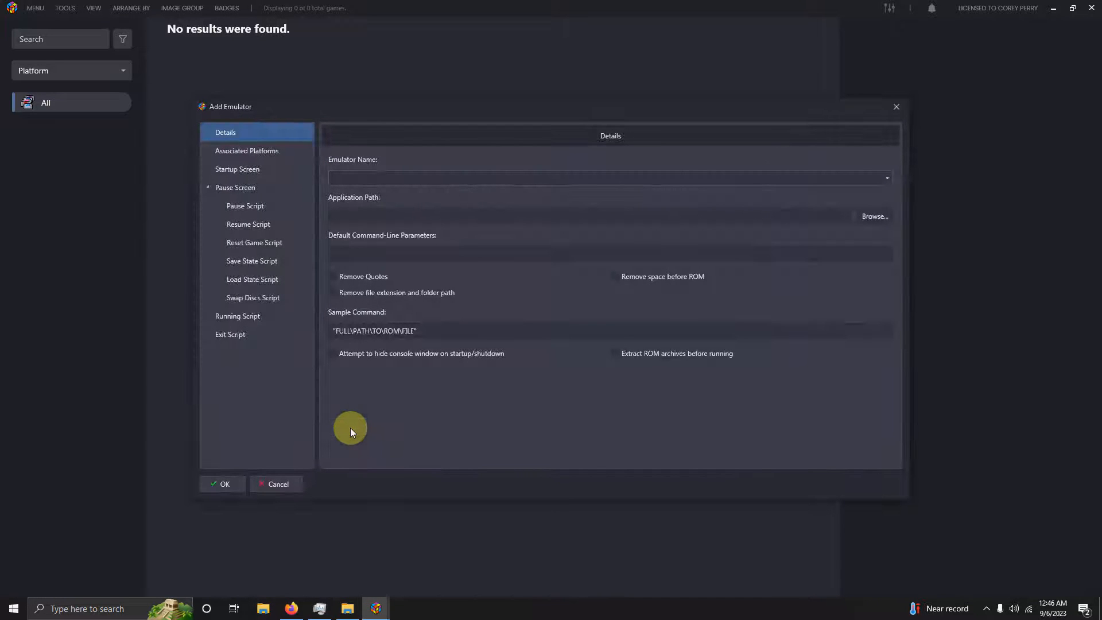
{"action": "type", "text": "MAgicEngine"}
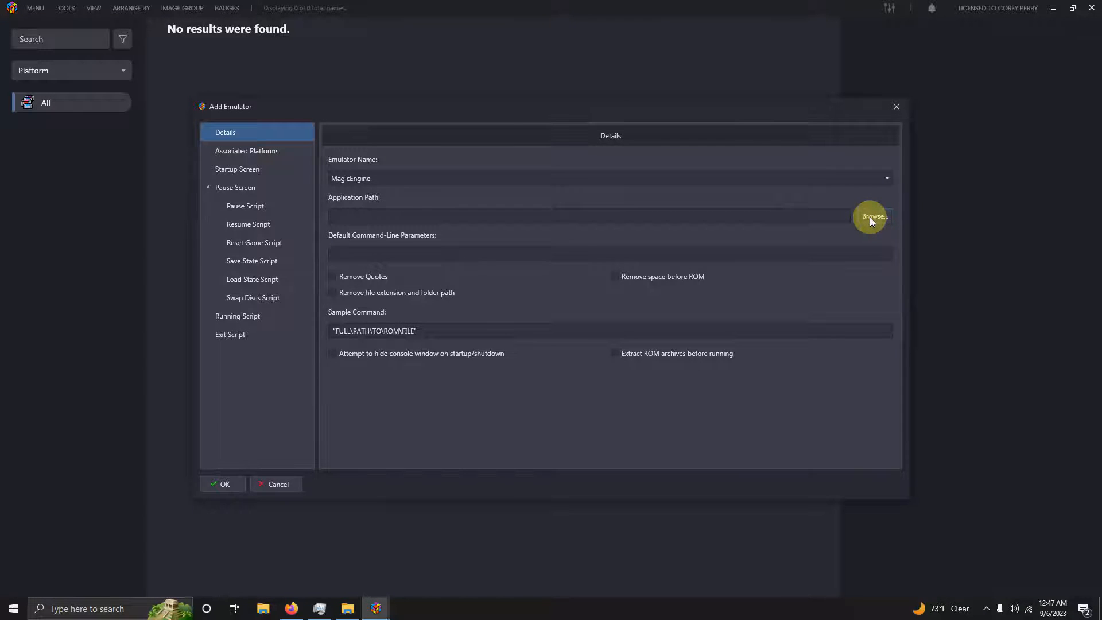
Browse the application path to Desktop > Arcade > Emulators > MagicEngine
{"action": "left_click", "coordinate": [875, 216]}
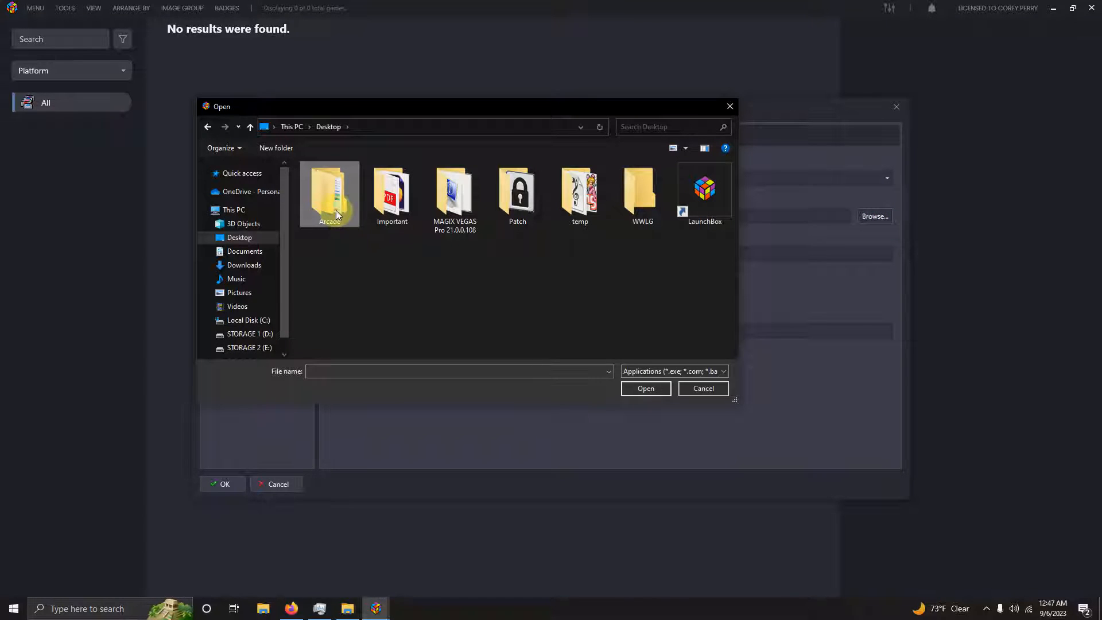
{"action": "double_click", "coordinate": [329, 190]}
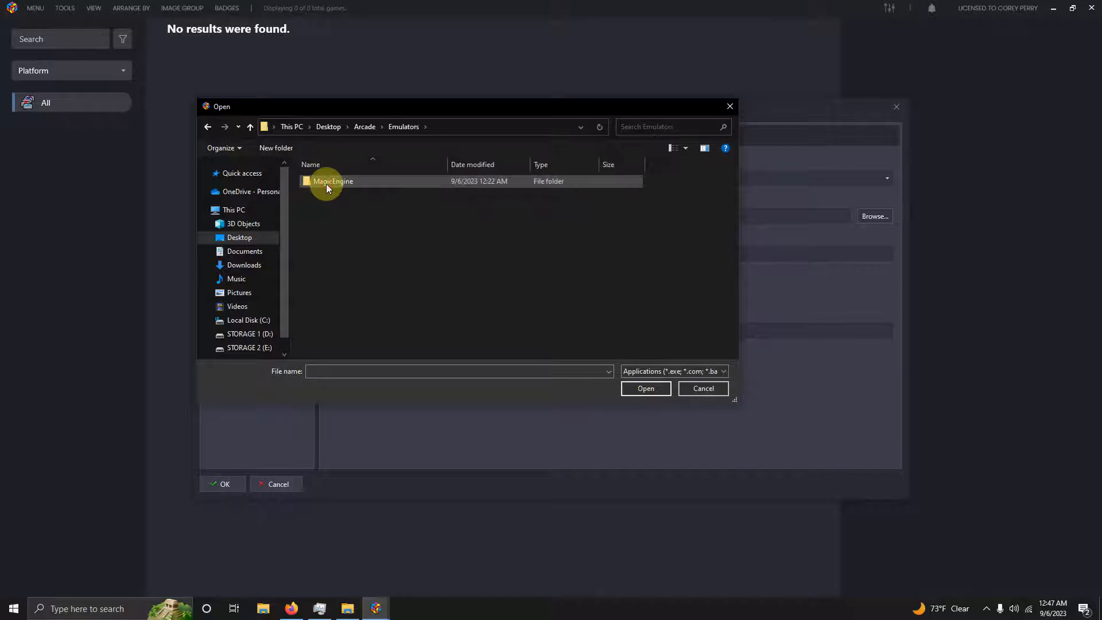
{"action": "double_click", "coordinate": [333, 182]}
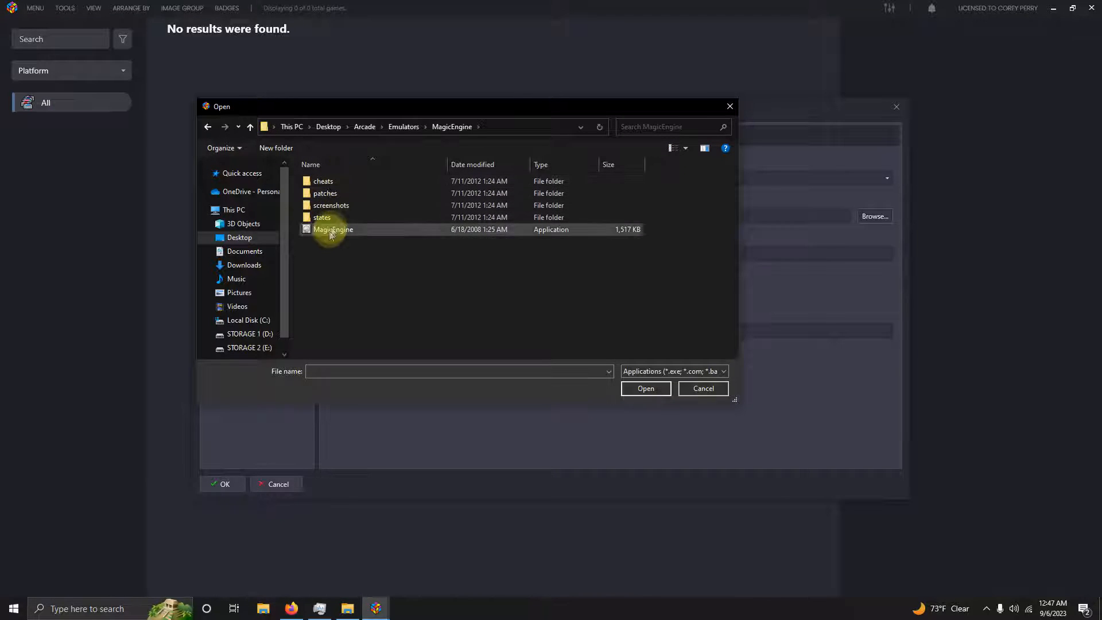
{"action": "mouse_move", "coordinate": [364, 233]}
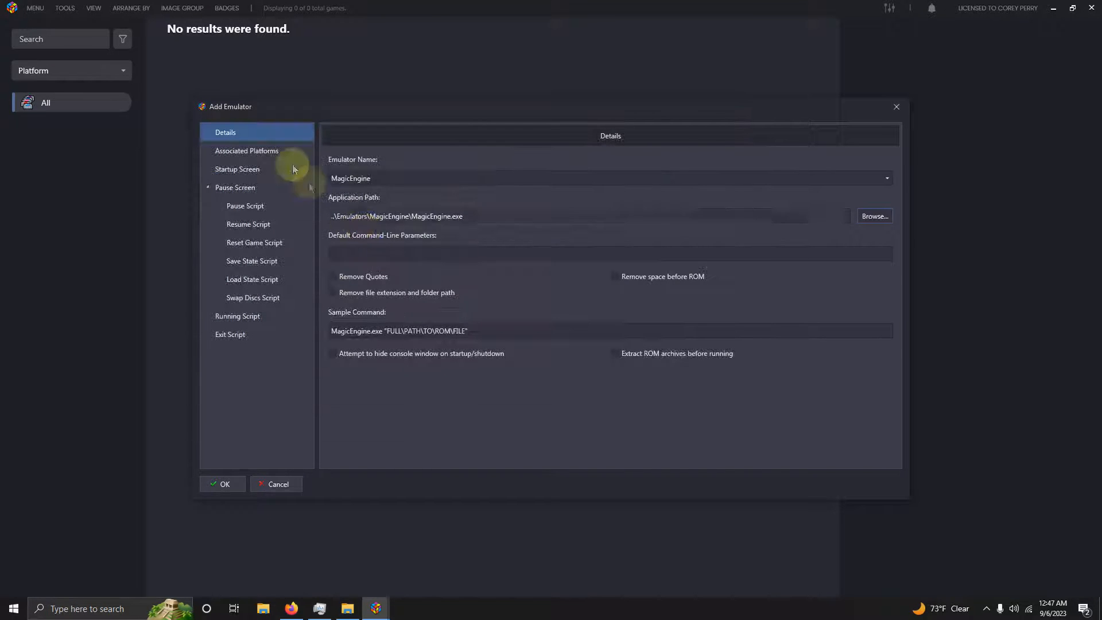
Associate NEC Turbografx-16 as MagicEngine's default-emulator platform and save the emulator
{"action": "left_click", "coordinate": [247, 150]}
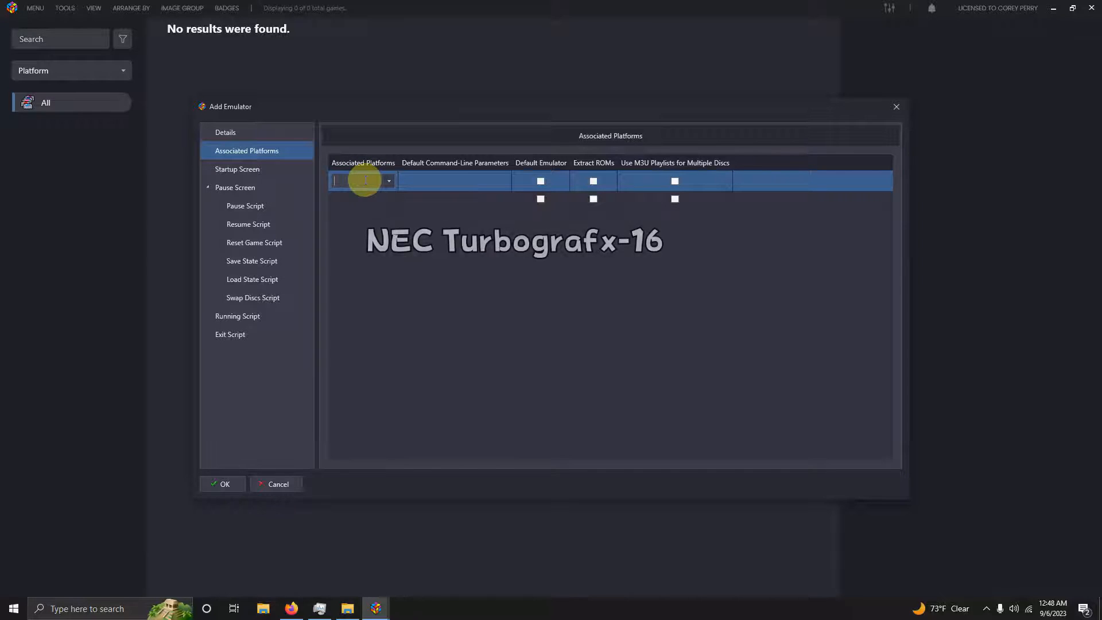
{"action": "type", "text": "Nec"}
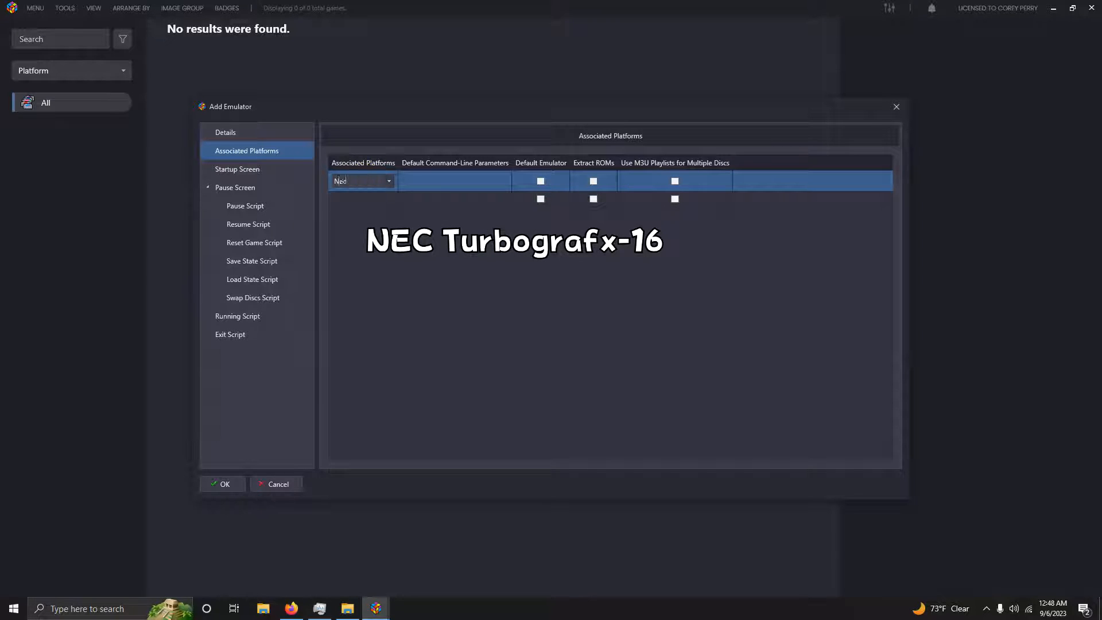
{"action": "left_click", "coordinate": [387, 180]}
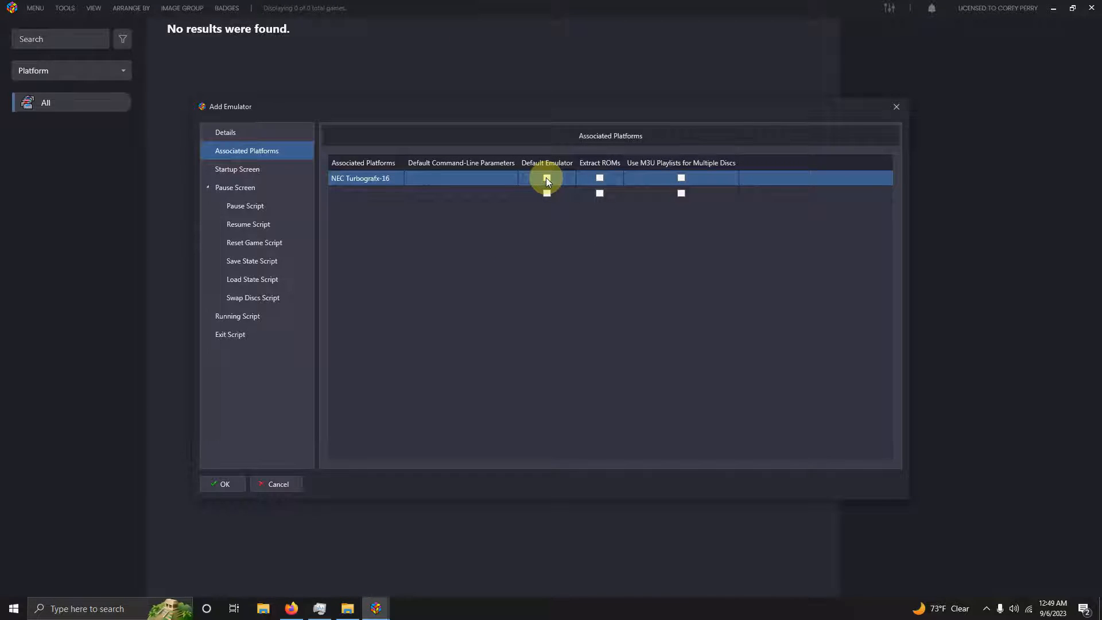
{"action": "left_click", "coordinate": [547, 178]}
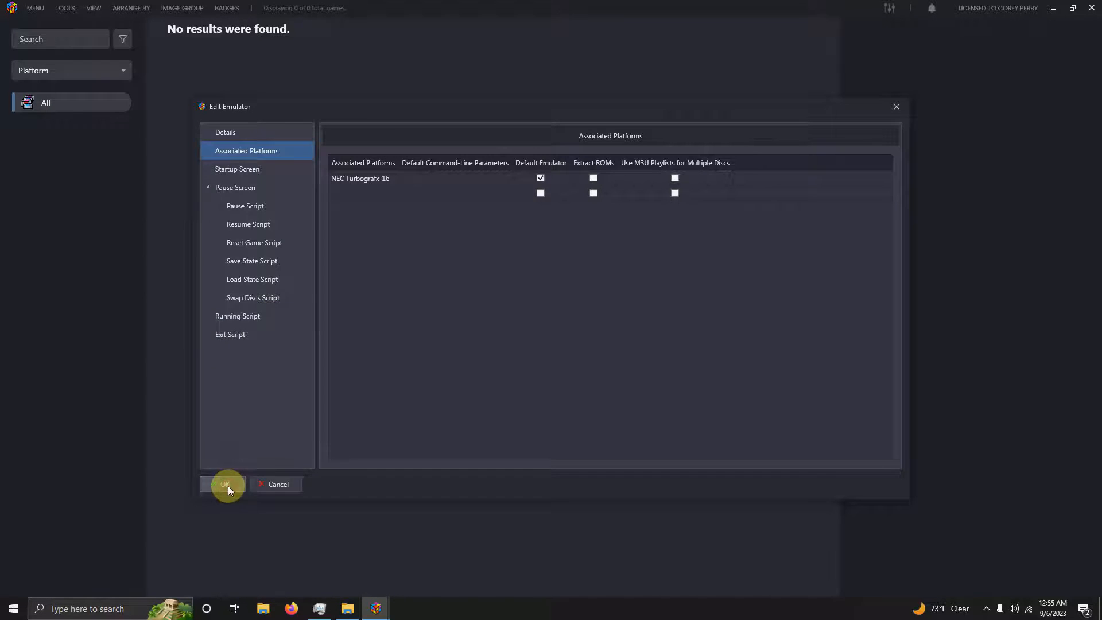
{"action": "left_click", "coordinate": [225, 485]}
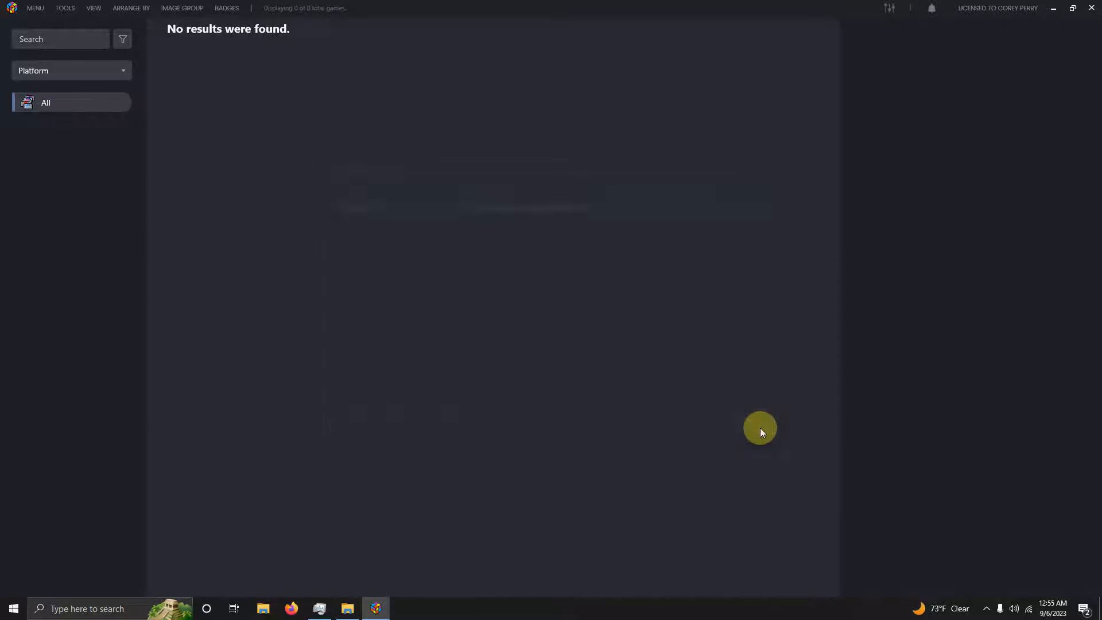
{"action": "mouse_move", "coordinate": [672, 399]}
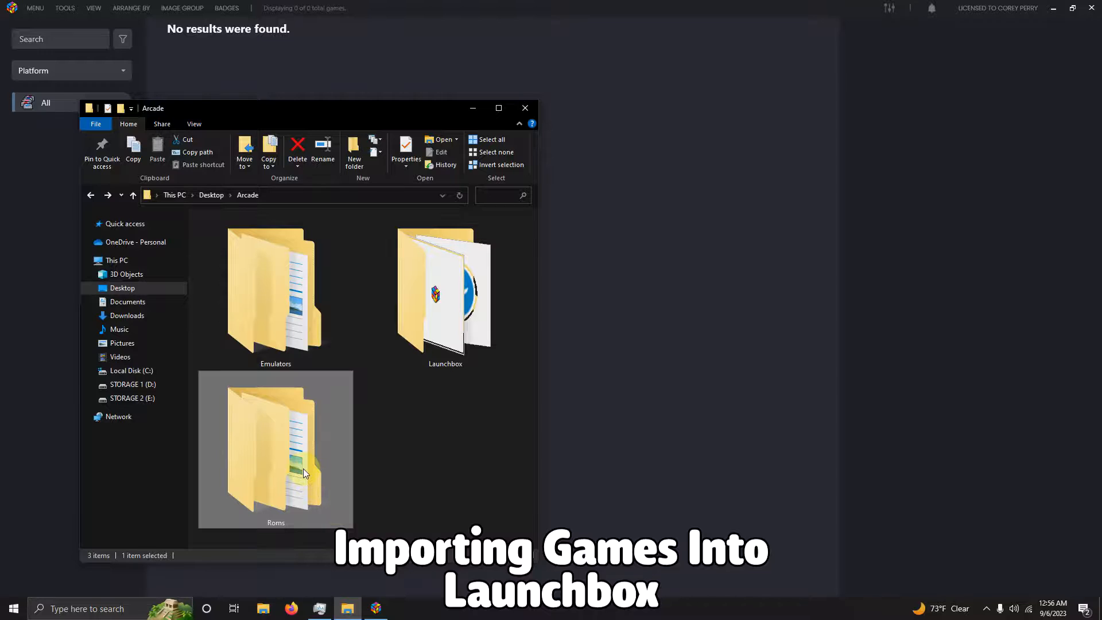
Open the Roms folder to hand its games to LaunchBox's import wizard
{"action": "double_click", "coordinate": [276, 450]}
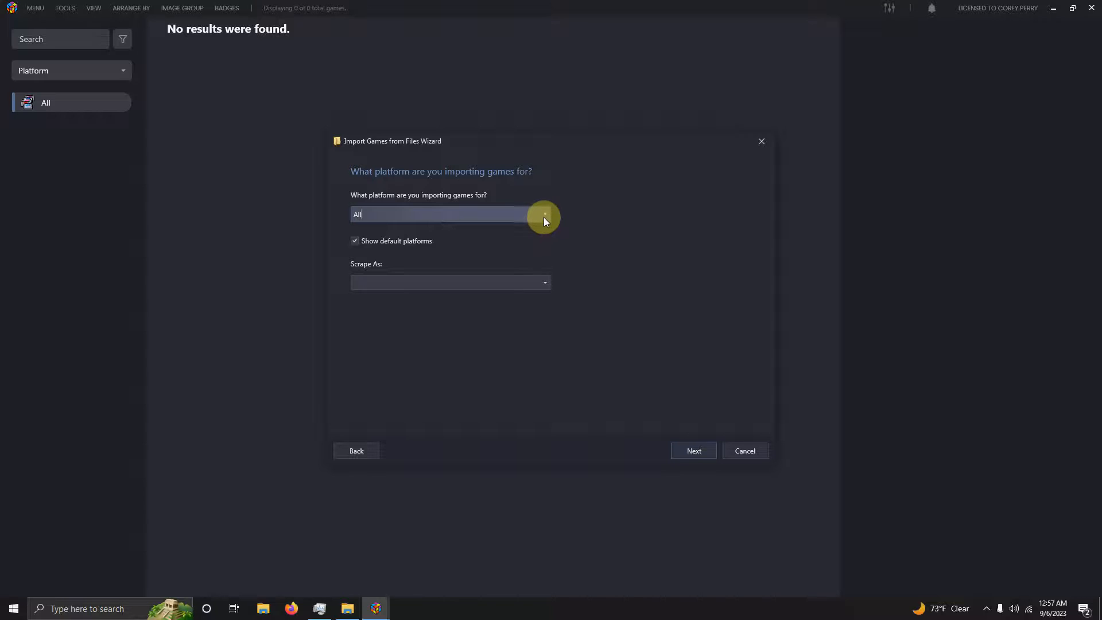
Choose NEC TurboGrafx-16, manually configure MagicEngine as emulator, keeping game files in their current location
{"action": "left_click", "coordinate": [544, 214]}
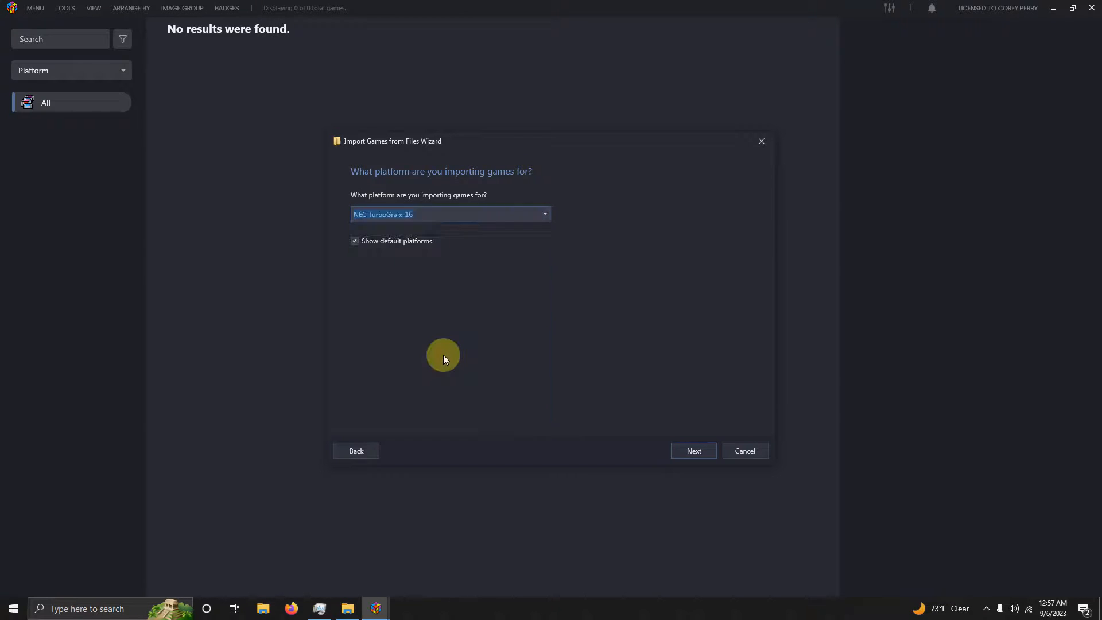
{"action": "left_click", "coordinate": [692, 450]}
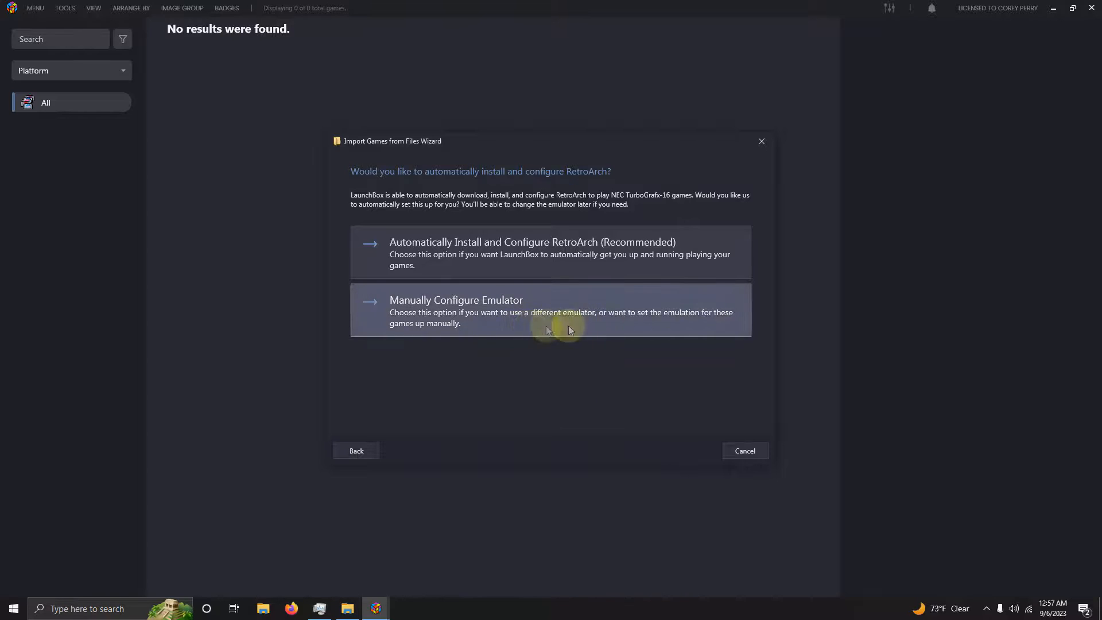
{"action": "left_click", "coordinate": [549, 310]}
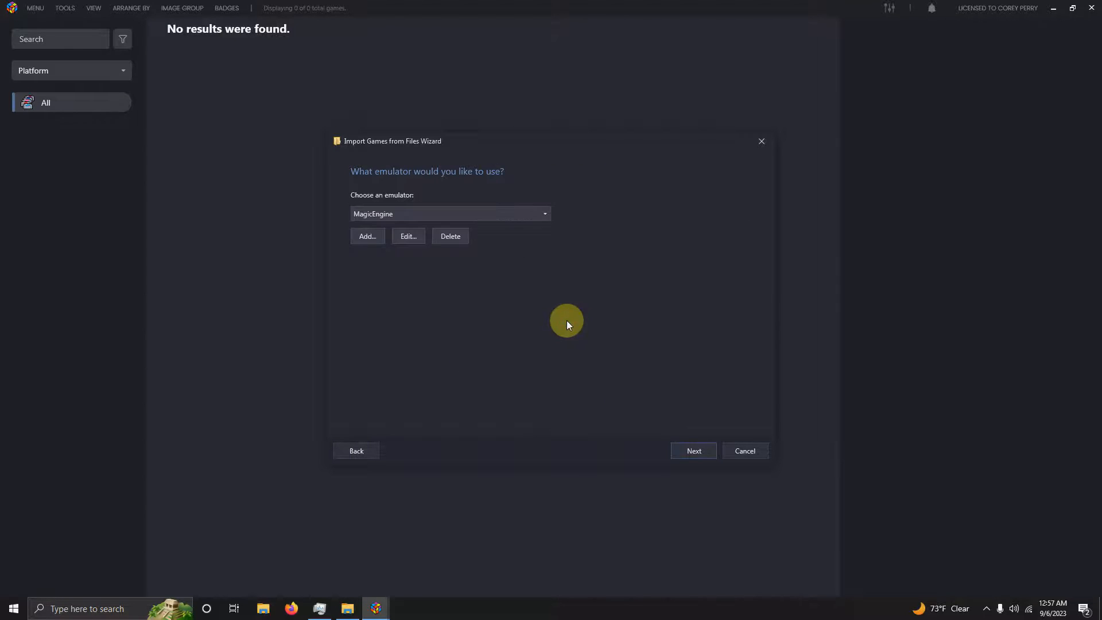
{"action": "mouse_move", "coordinate": [483, 301]}
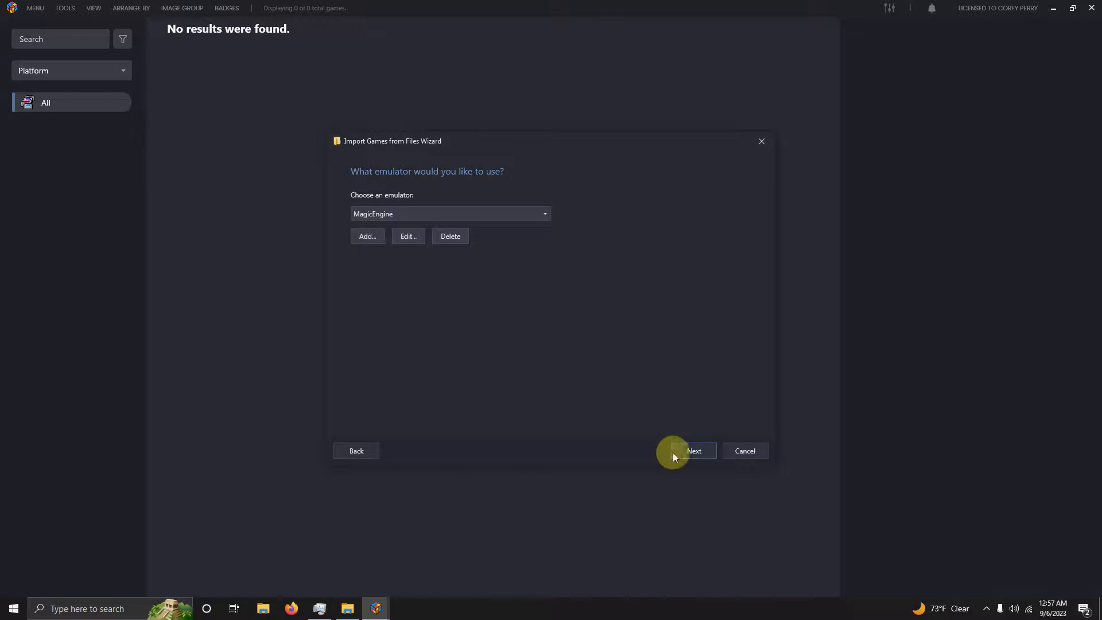
{"action": "left_click", "coordinate": [693, 450]}
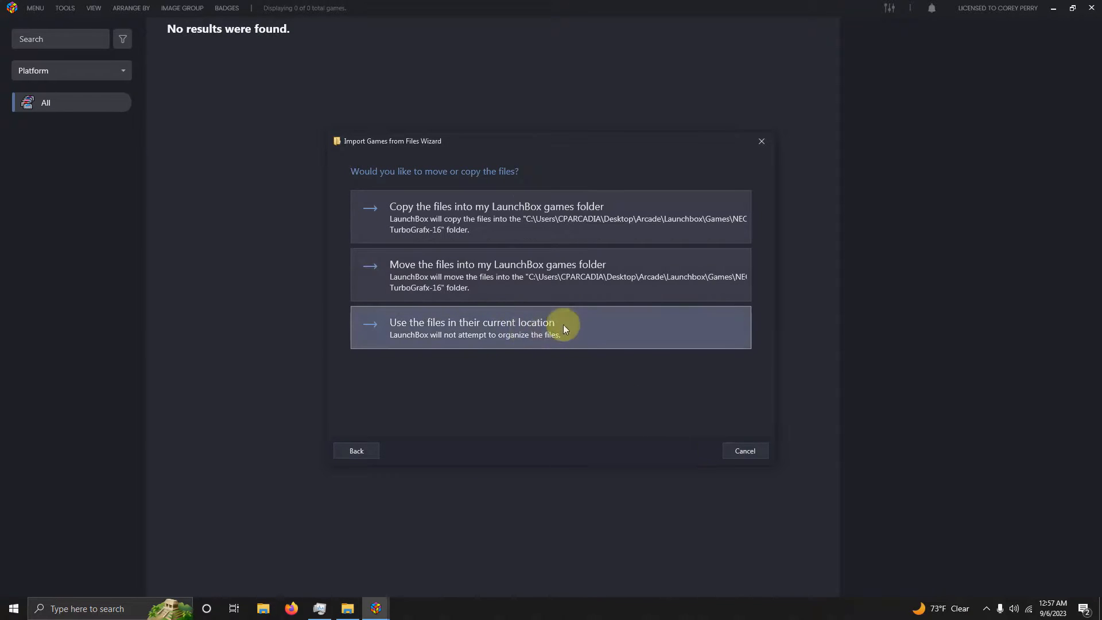
{"action": "left_click", "coordinate": [550, 328]}
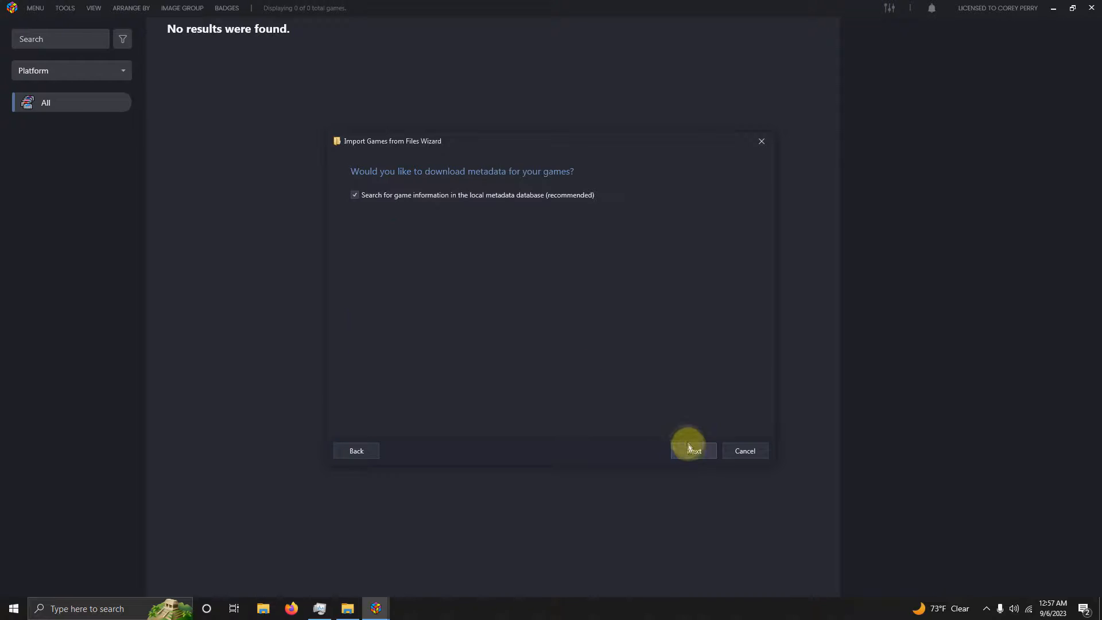
Accept metadata lookup, image downloads and custom options, then finish importing the three games
{"action": "left_click", "coordinate": [692, 450]}
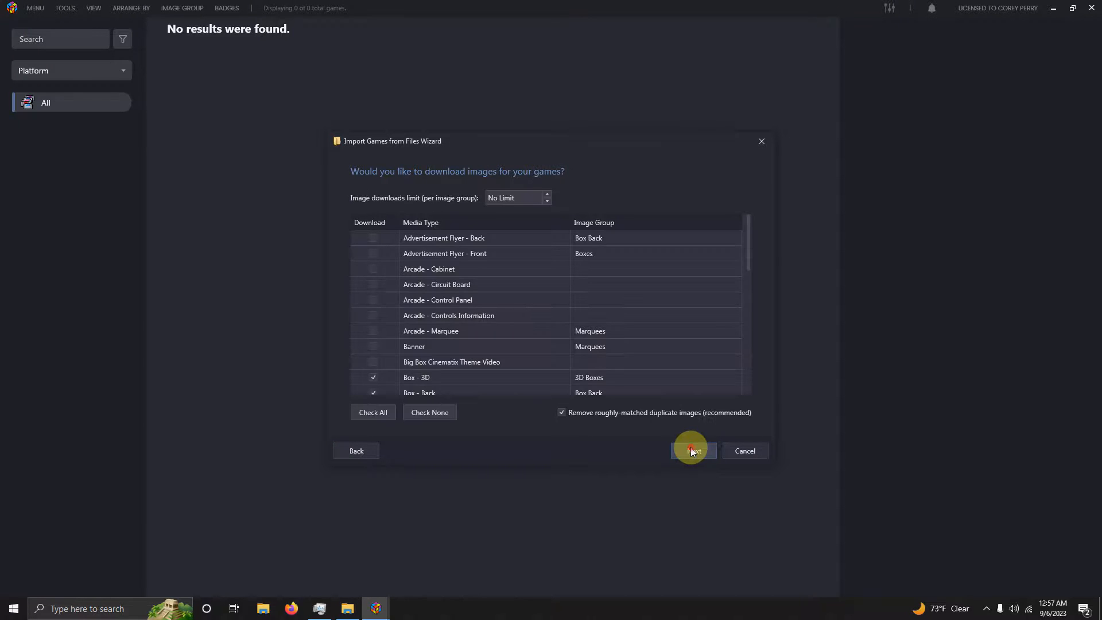
{"action": "left_click", "coordinate": [691, 450]}
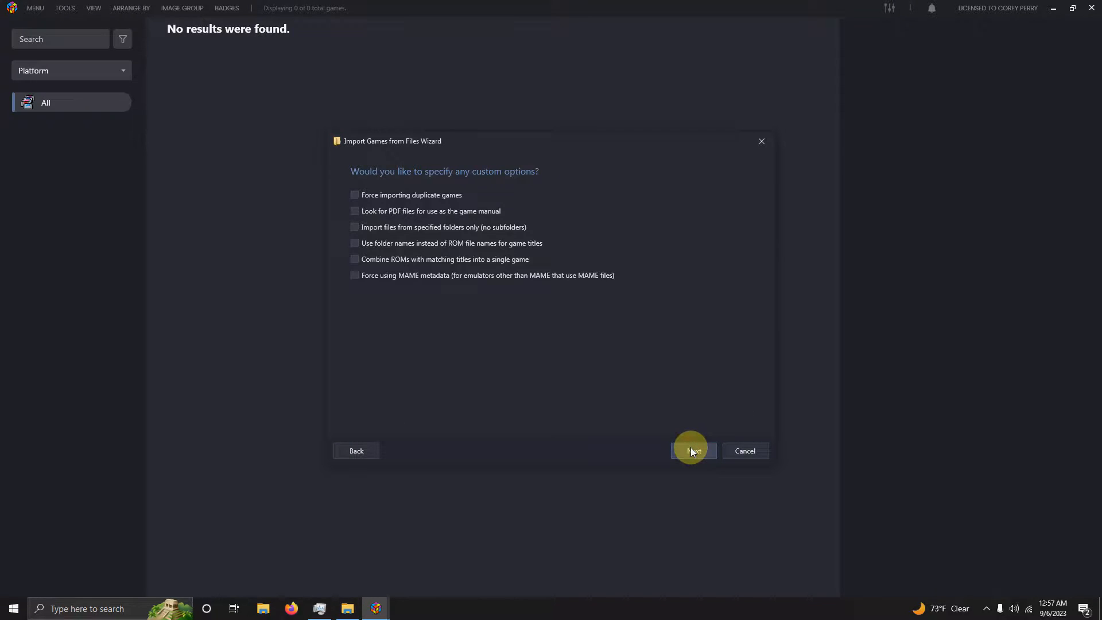
{"action": "left_click", "coordinate": [693, 450]}
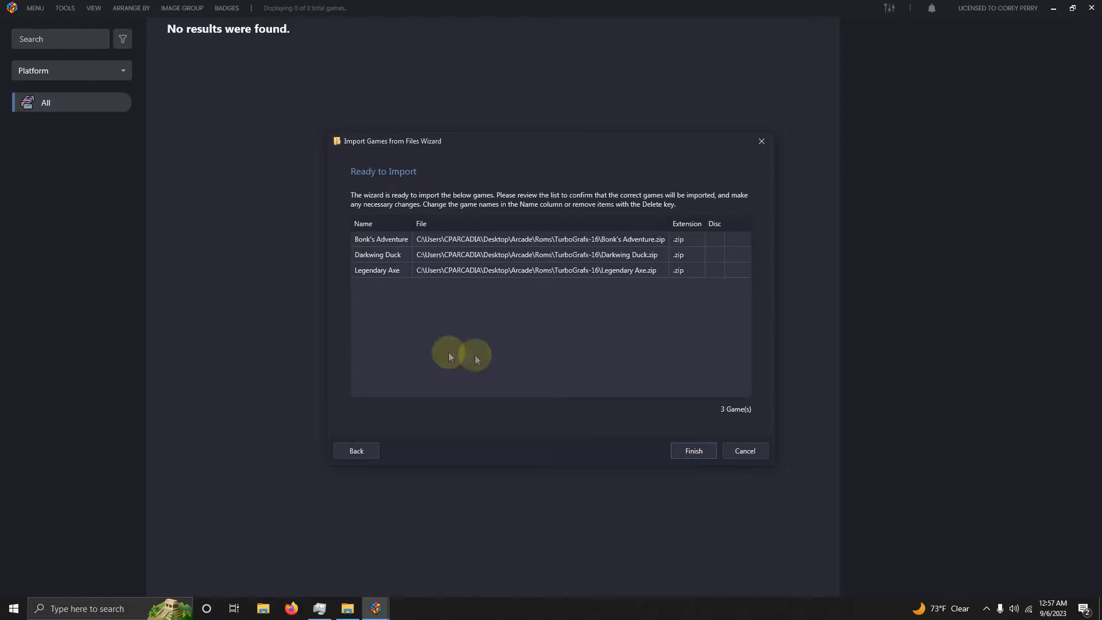
{"action": "mouse_move", "coordinate": [474, 337]}
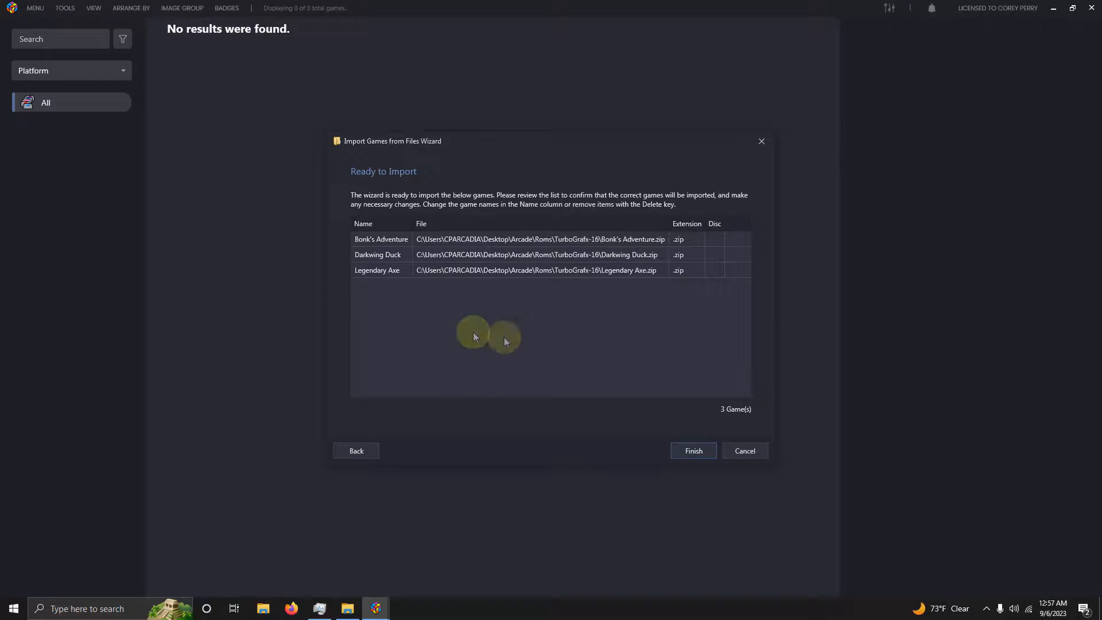
{"action": "left_click", "coordinate": [692, 450]}
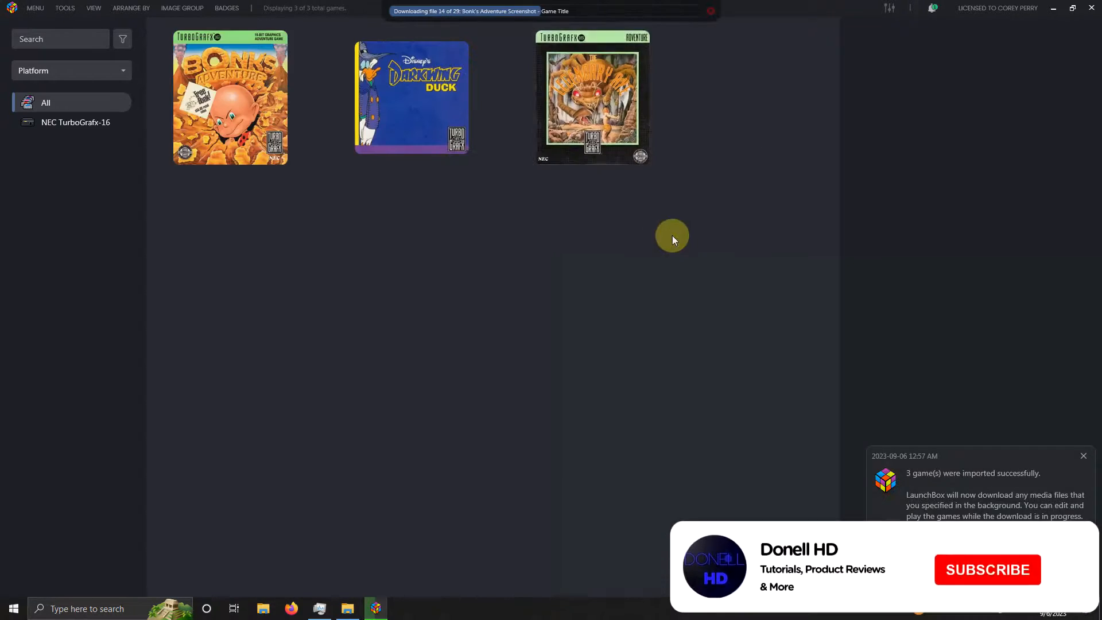
Filter to NEC TurboGrafx-16 in the sidebar and select the Bonk's Adventure cover
{"action": "left_click", "coordinate": [75, 121]}
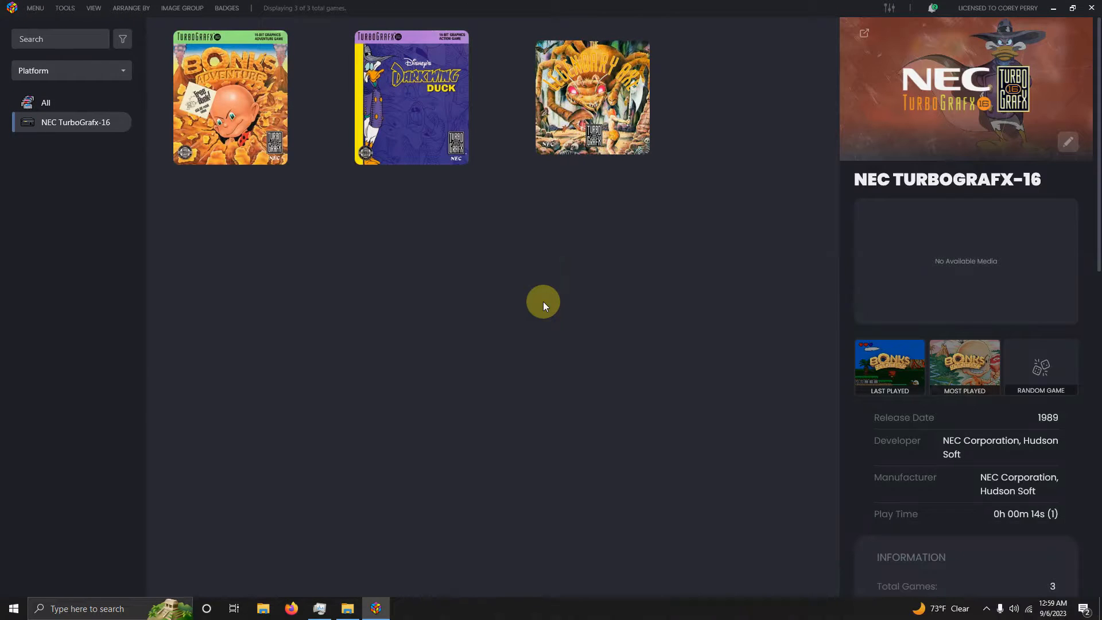
{"action": "left_click", "coordinate": [229, 97]}
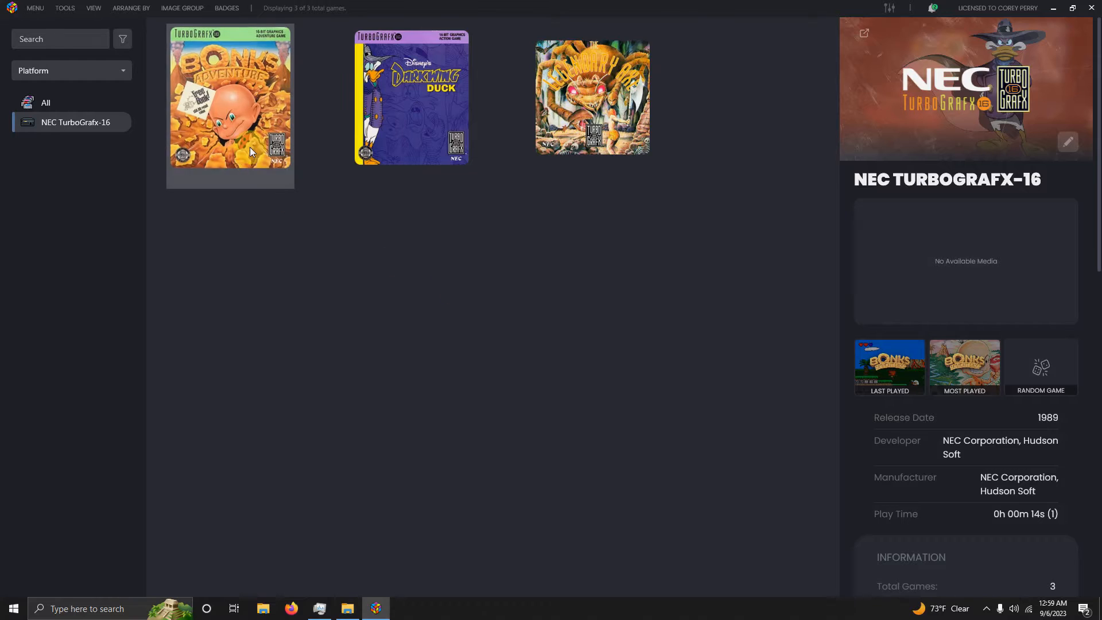